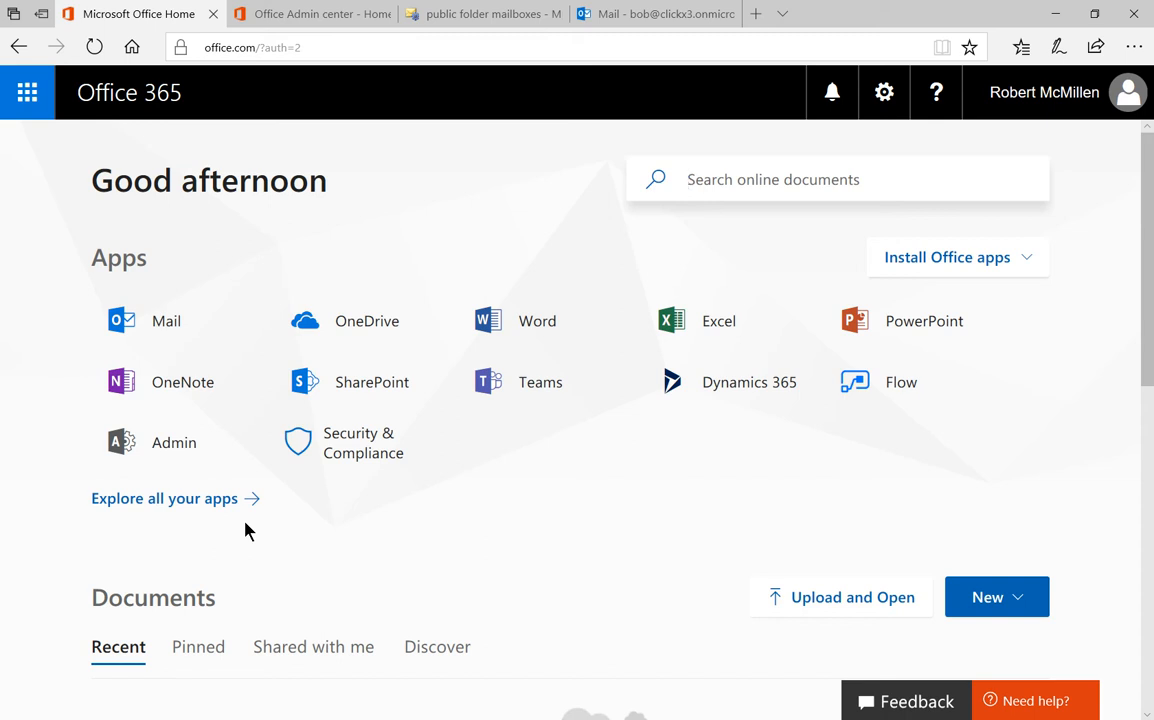
Launch the Admin app from the Office 365 home page.
{"action": "left_click", "coordinate": [838, 179]}
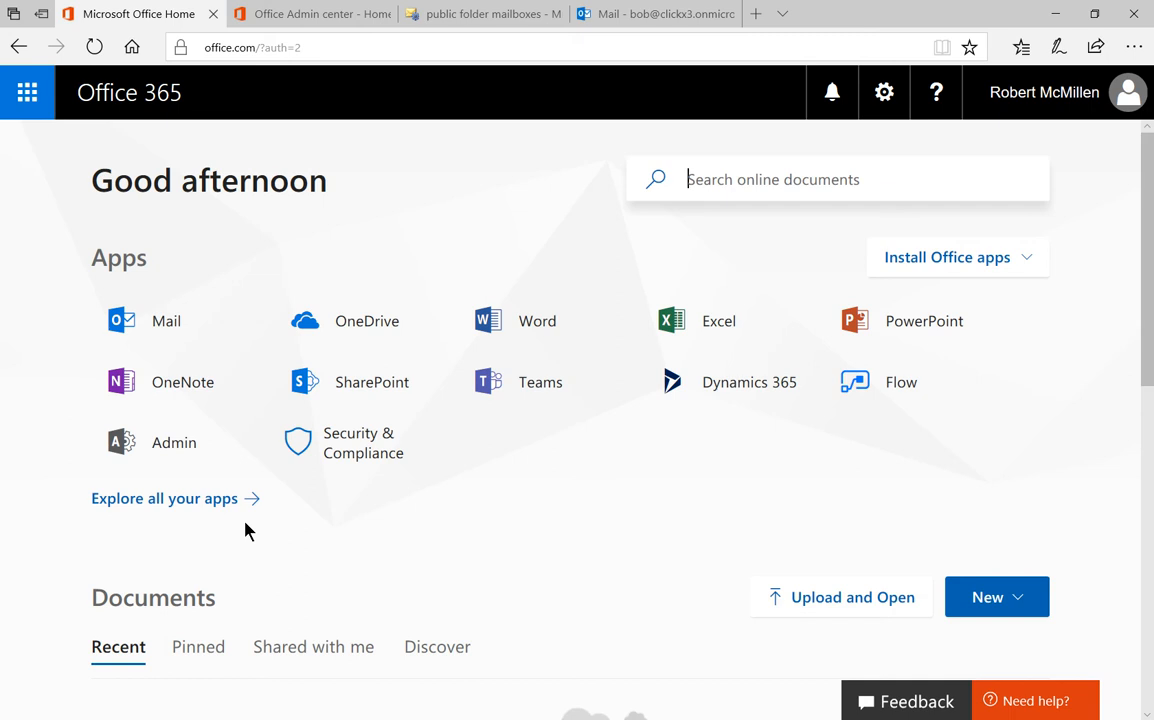
{"action": "mouse_move", "coordinate": [174, 442]}
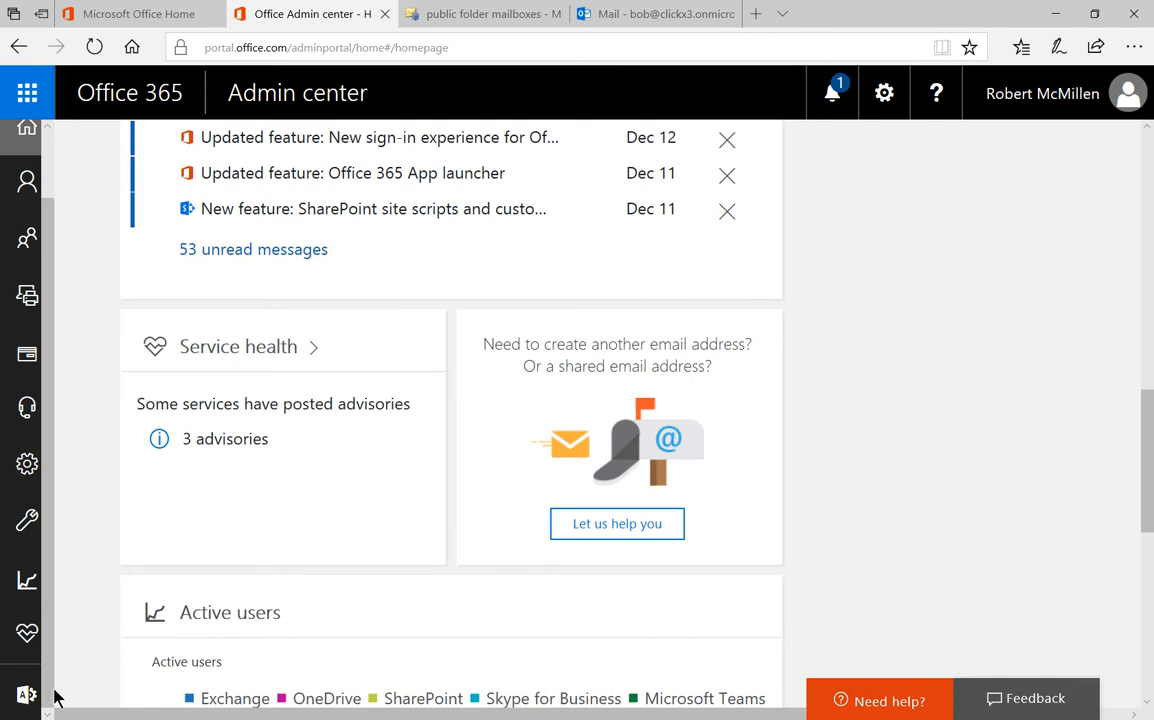
Go from the Admin centers list to the Exchange admin center.
{"action": "left_click", "coordinate": [27, 694]}
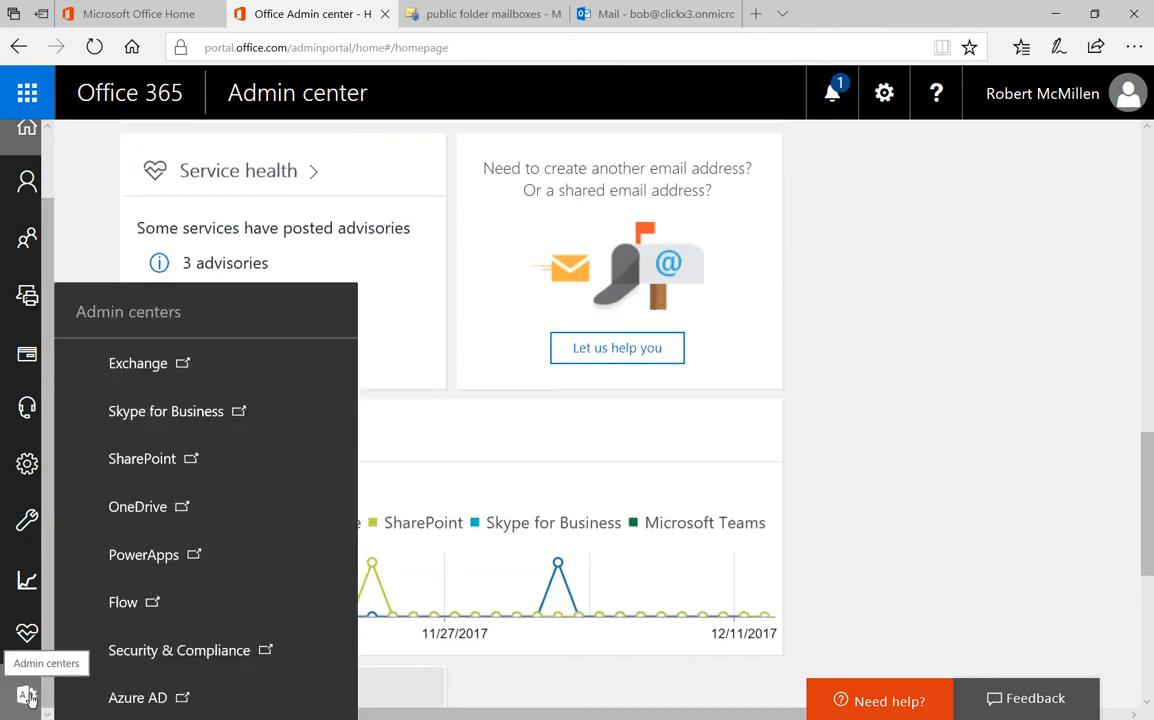
{"action": "mouse_move", "coordinate": [138, 697]}
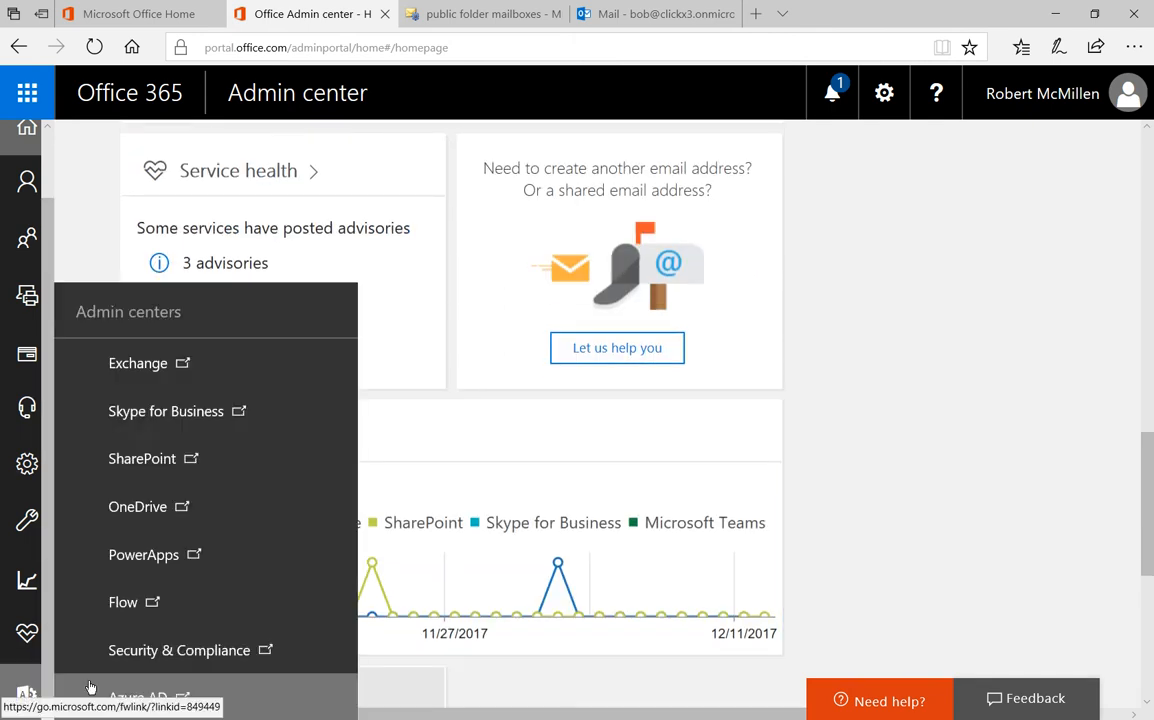
{"action": "mouse_move", "coordinate": [138, 363]}
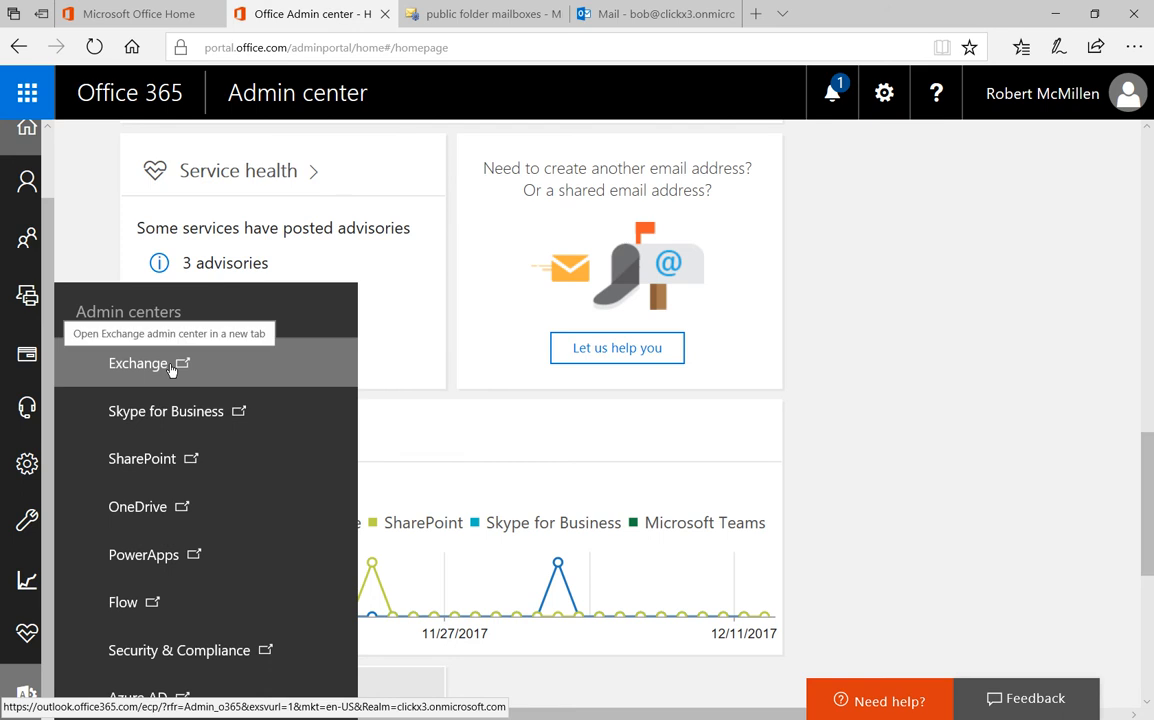
{"action": "left_click", "coordinate": [137, 363]}
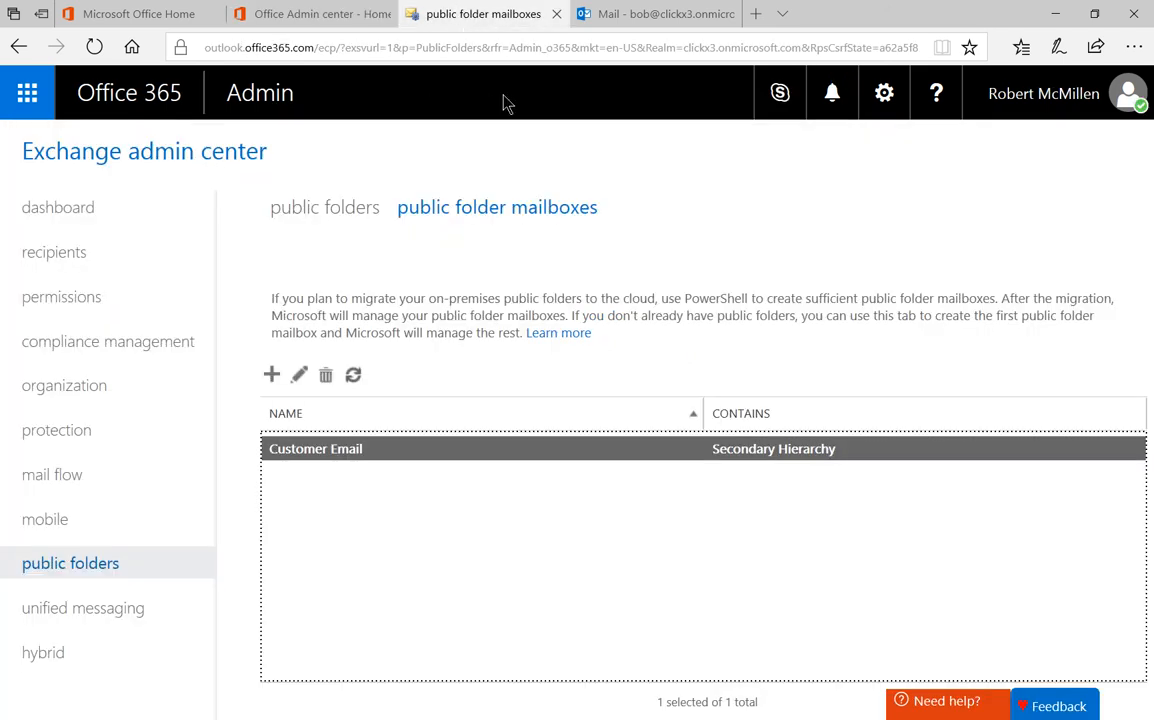
{"action": "mouse_move", "coordinate": [730, 251]}
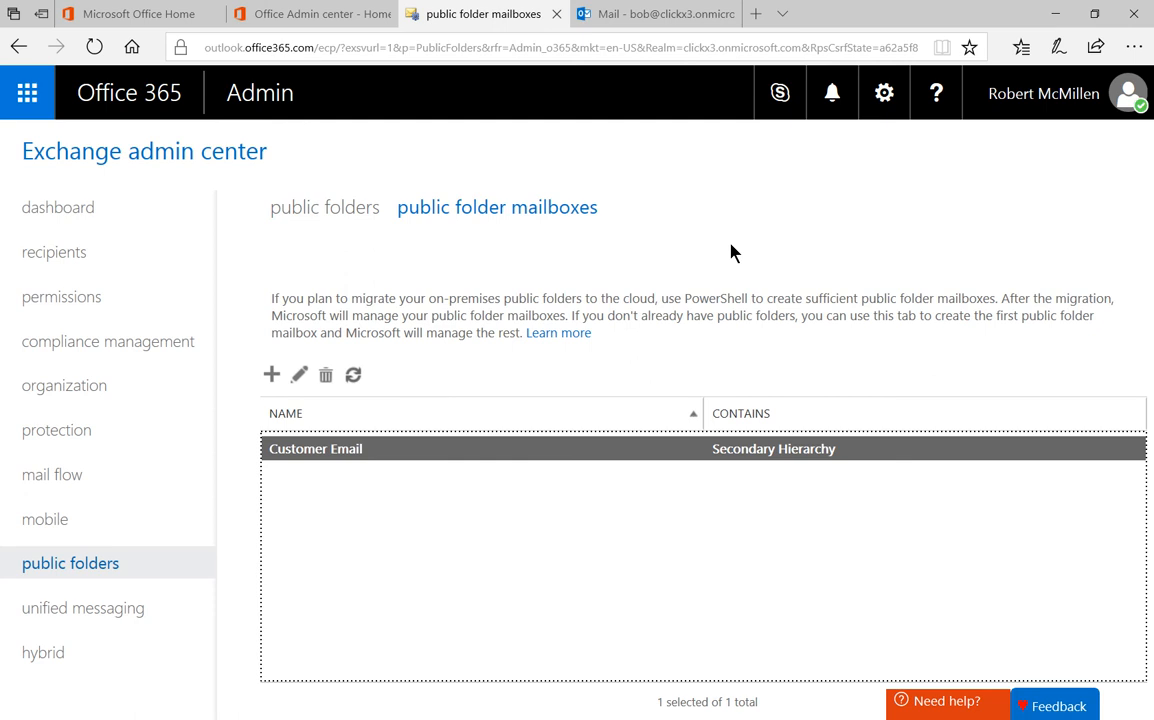
{"action": "mouse_move", "coordinate": [475, 424]}
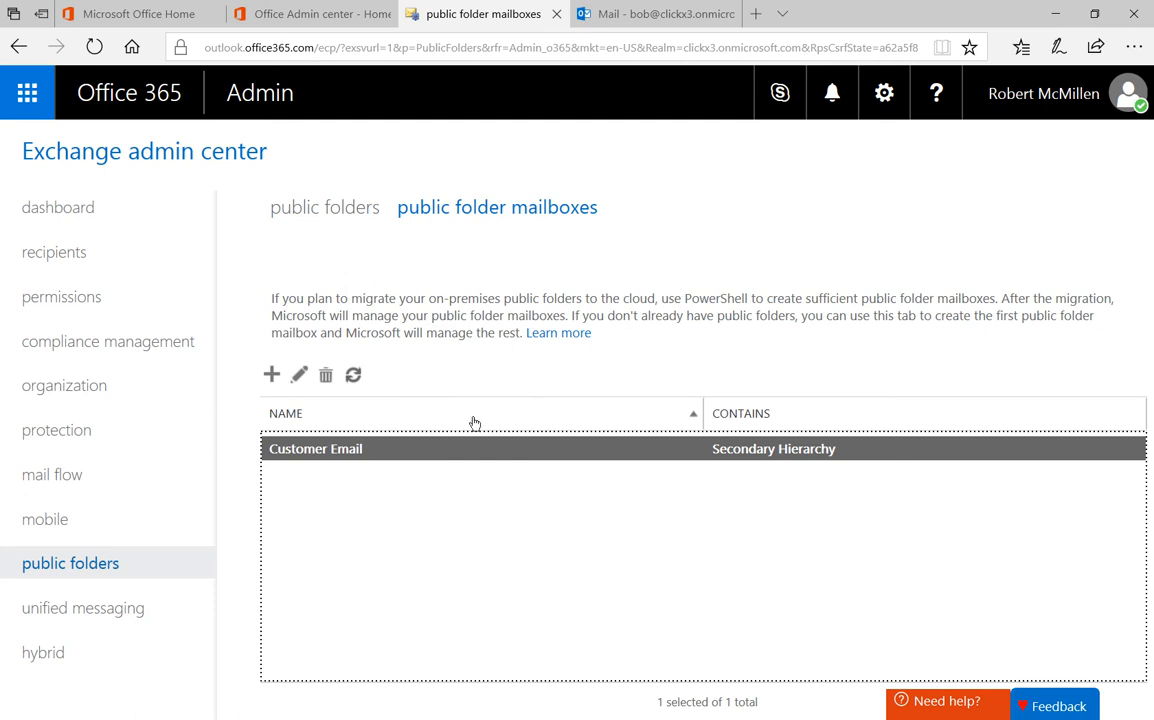
{"action": "mouse_move", "coordinate": [271, 374]}
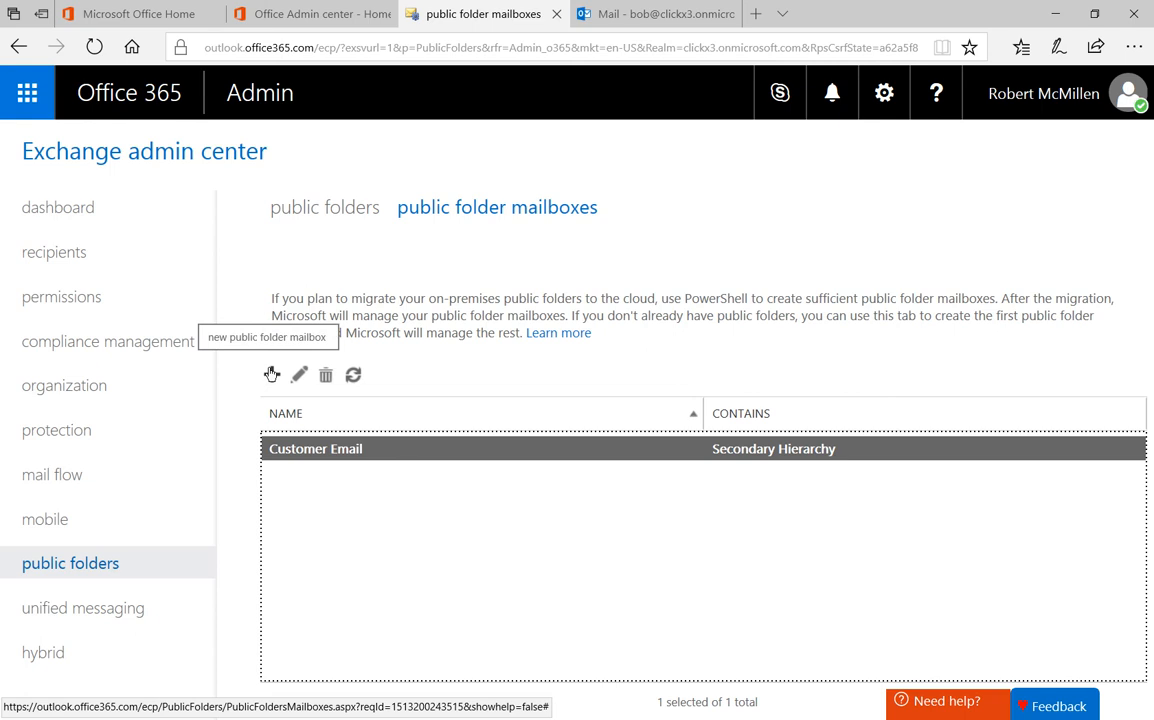
Add a public folder mailbox named 'Vendor Email', saving past the replication warning.
{"action": "left_click", "coordinate": [271, 374]}
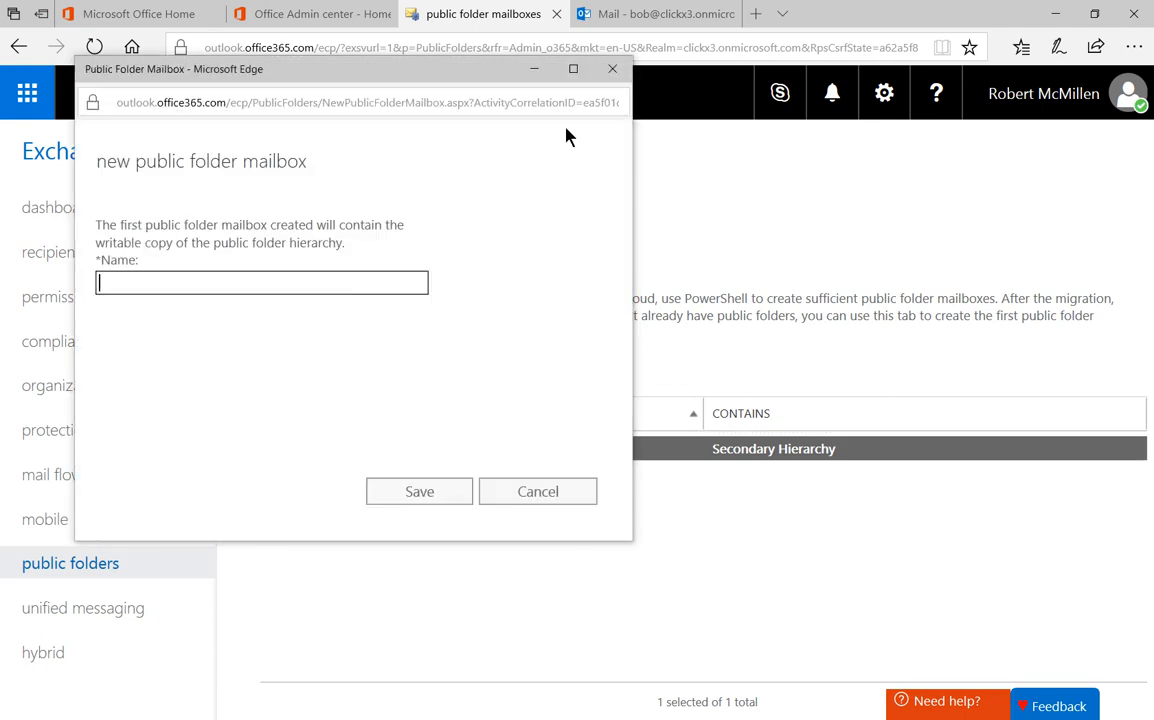
{"action": "left_click", "coordinate": [573, 68]}
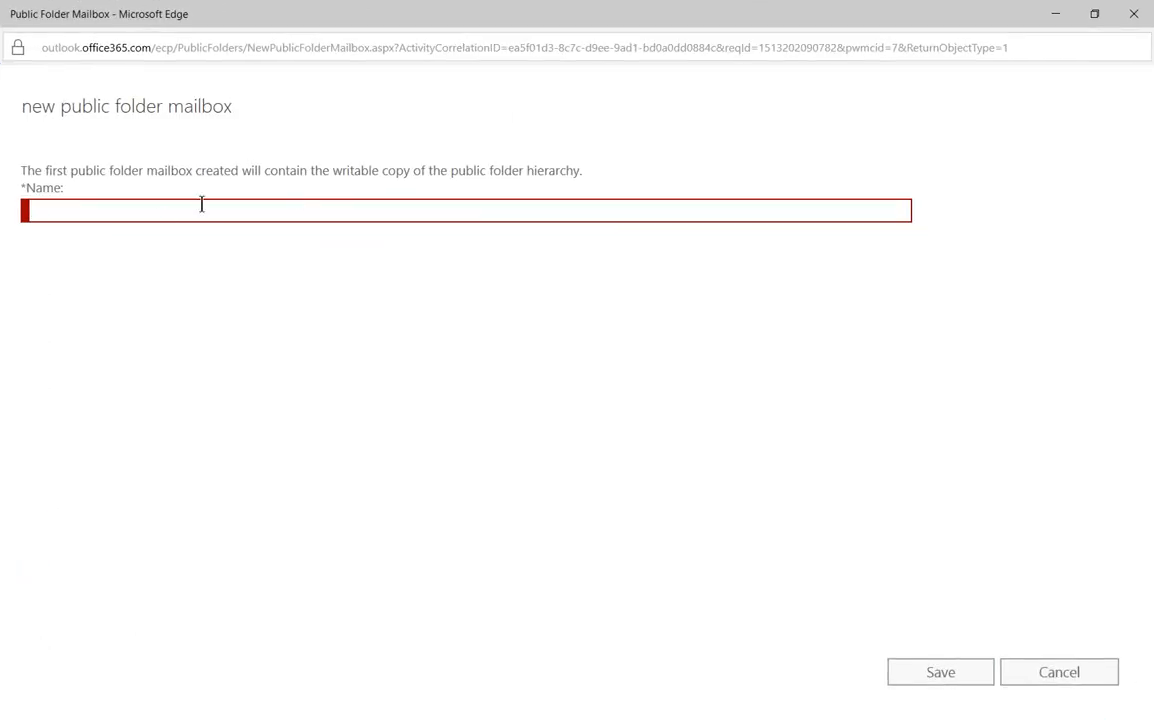
{"action": "type", "text": "Vendor Ema"}
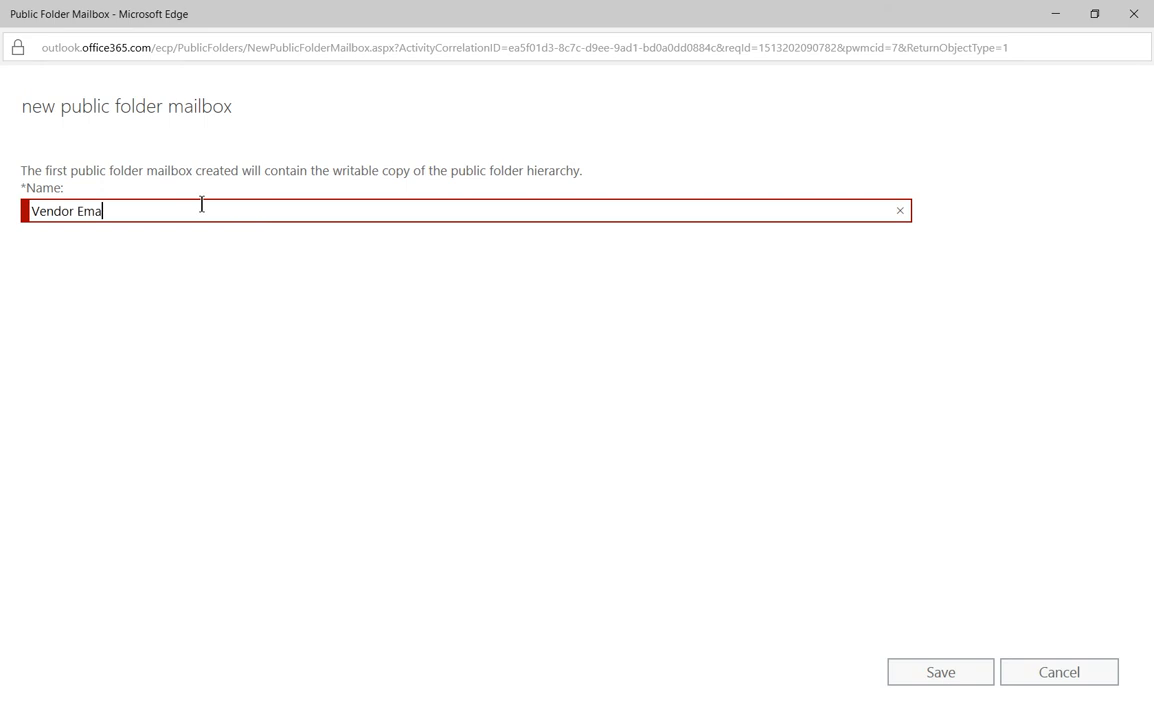
{"action": "type", "text": "il"}
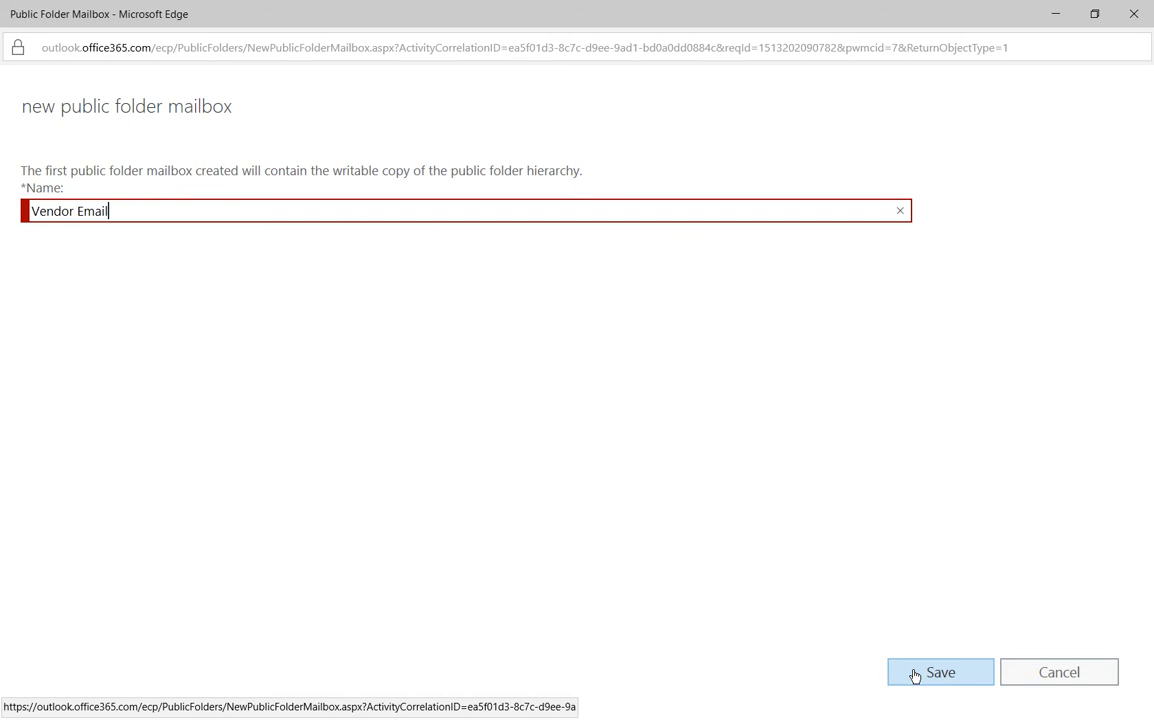
{"action": "left_click", "coordinate": [939, 672]}
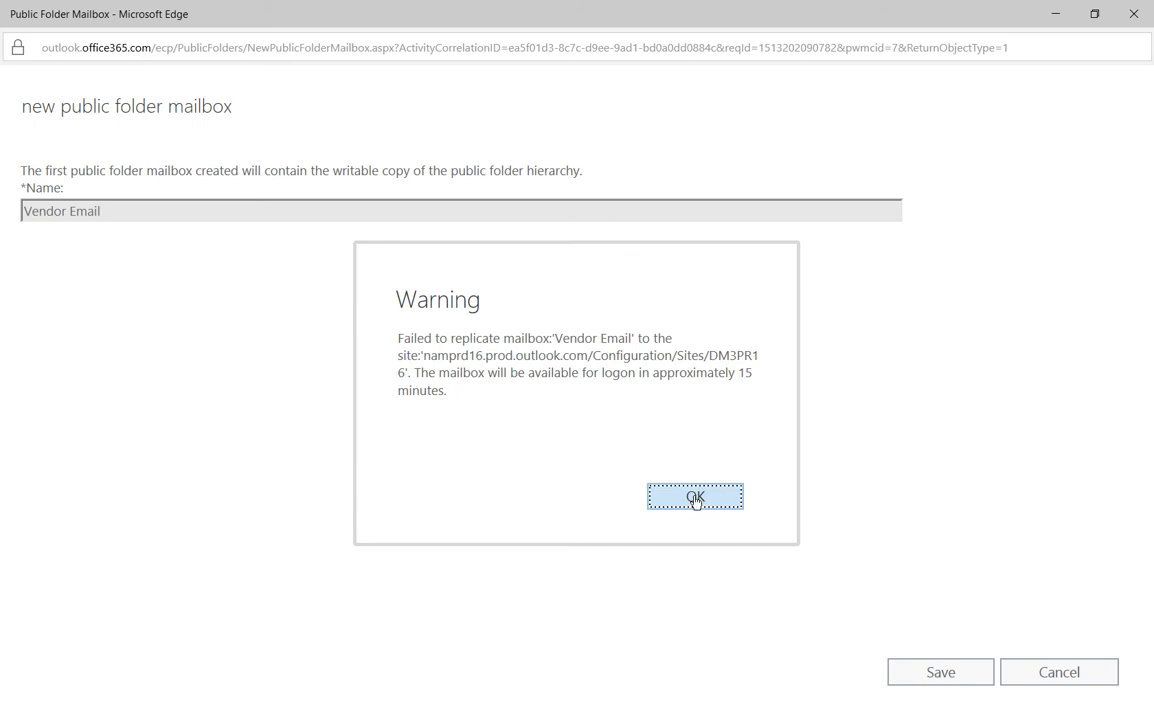
{"action": "left_click", "coordinate": [695, 498]}
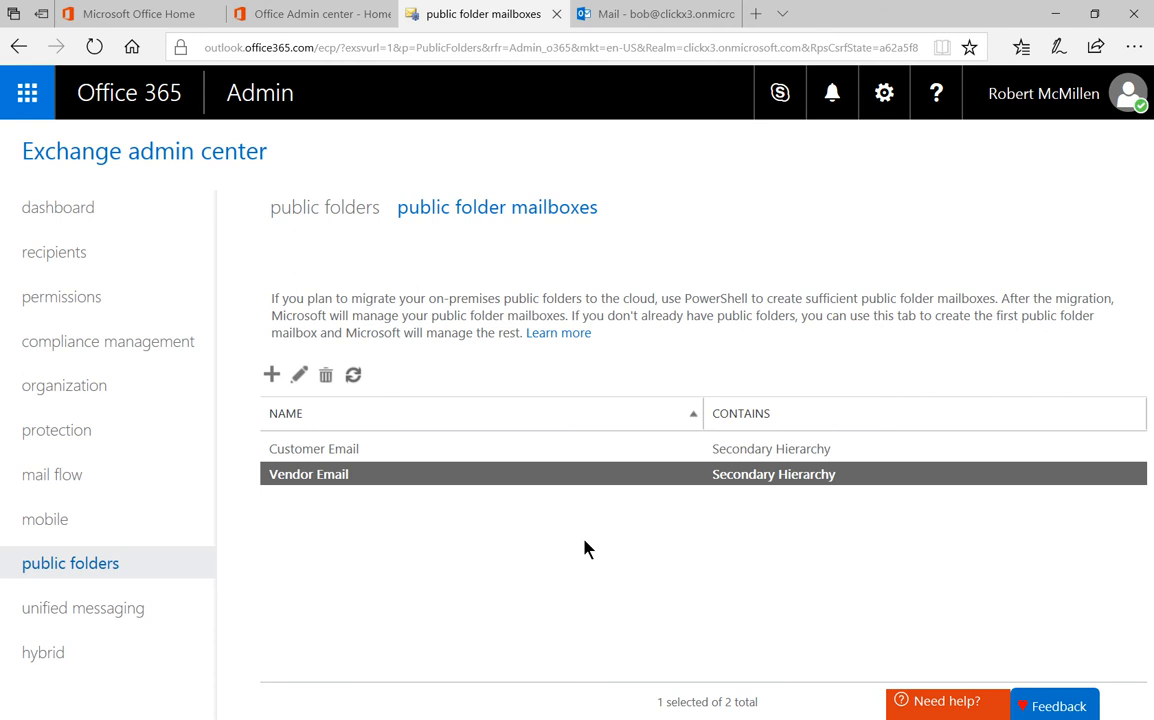
View the empty public folders page, then switch to the Outlook inbox tab.
{"action": "left_click", "coordinate": [328, 207]}
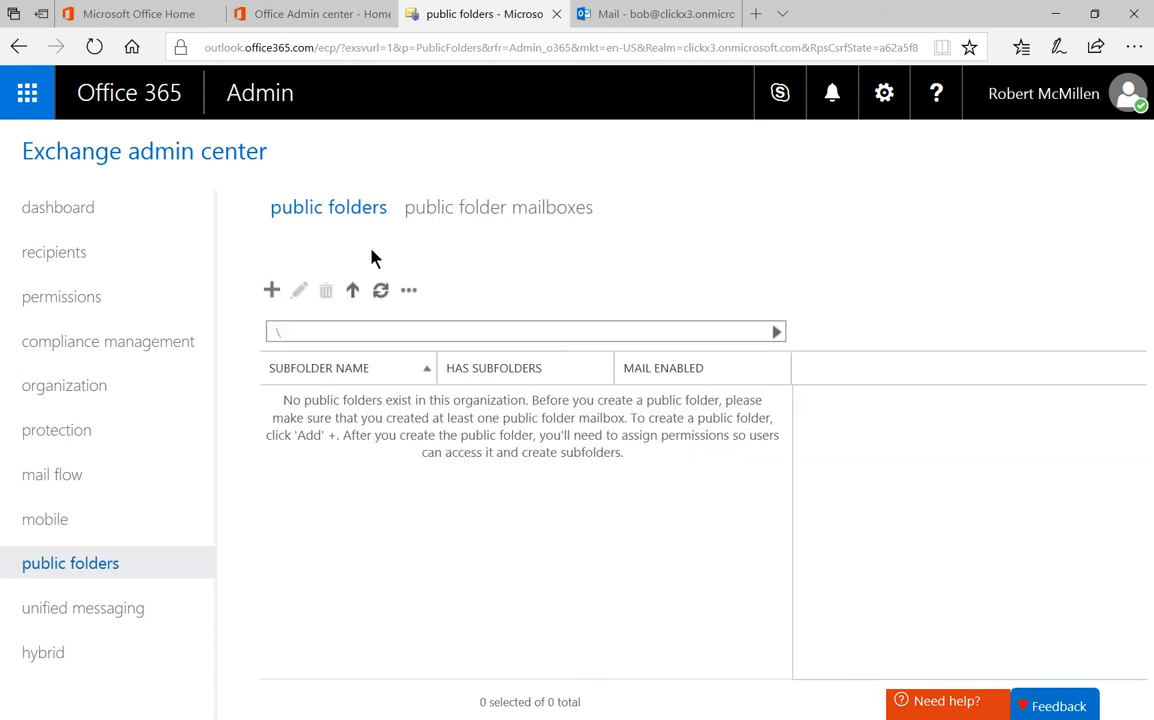
{"action": "mouse_move", "coordinate": [508, 482]}
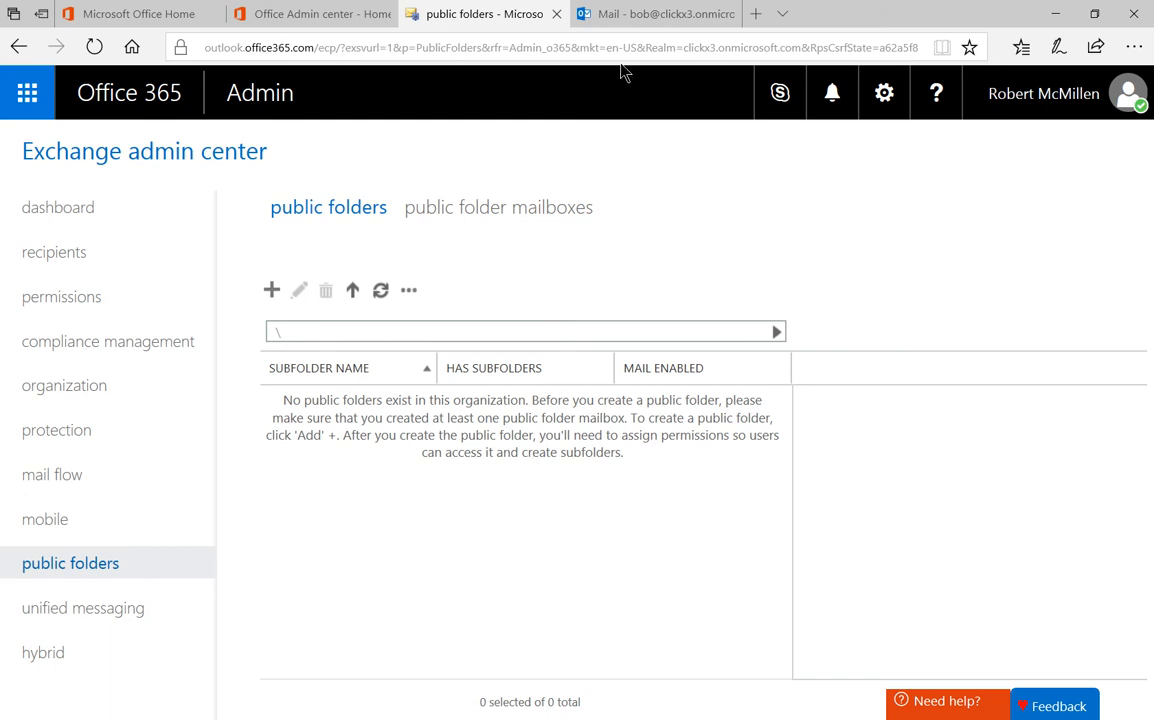
{"action": "left_click", "coordinate": [655, 14]}
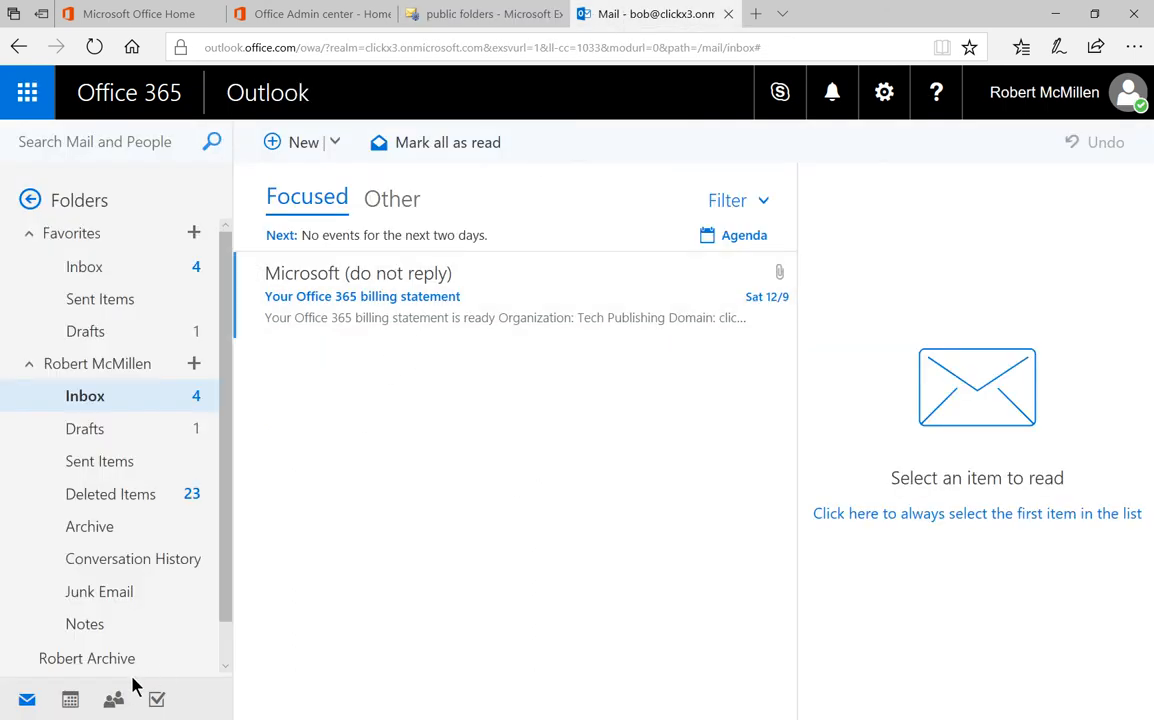
Scroll to Groups in the folder pane and select the Sales group.
{"action": "scroll", "scroll_direction": "down", "scroll_amount": 3}
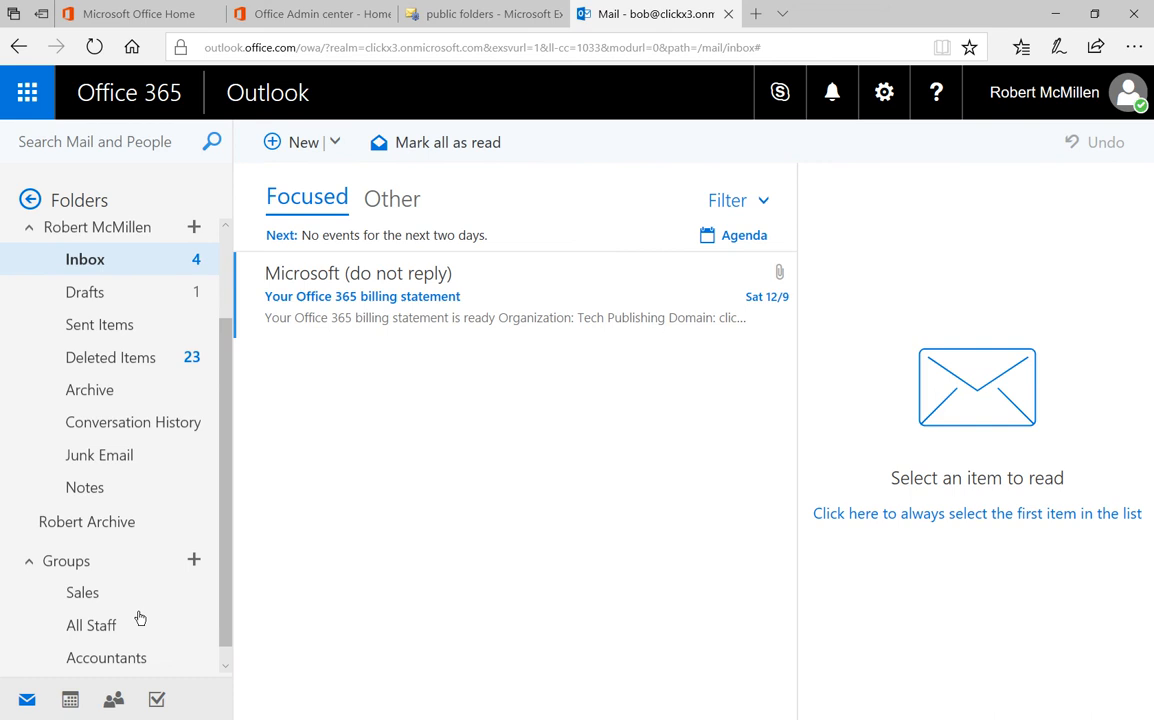
{"action": "left_click", "coordinate": [83, 592]}
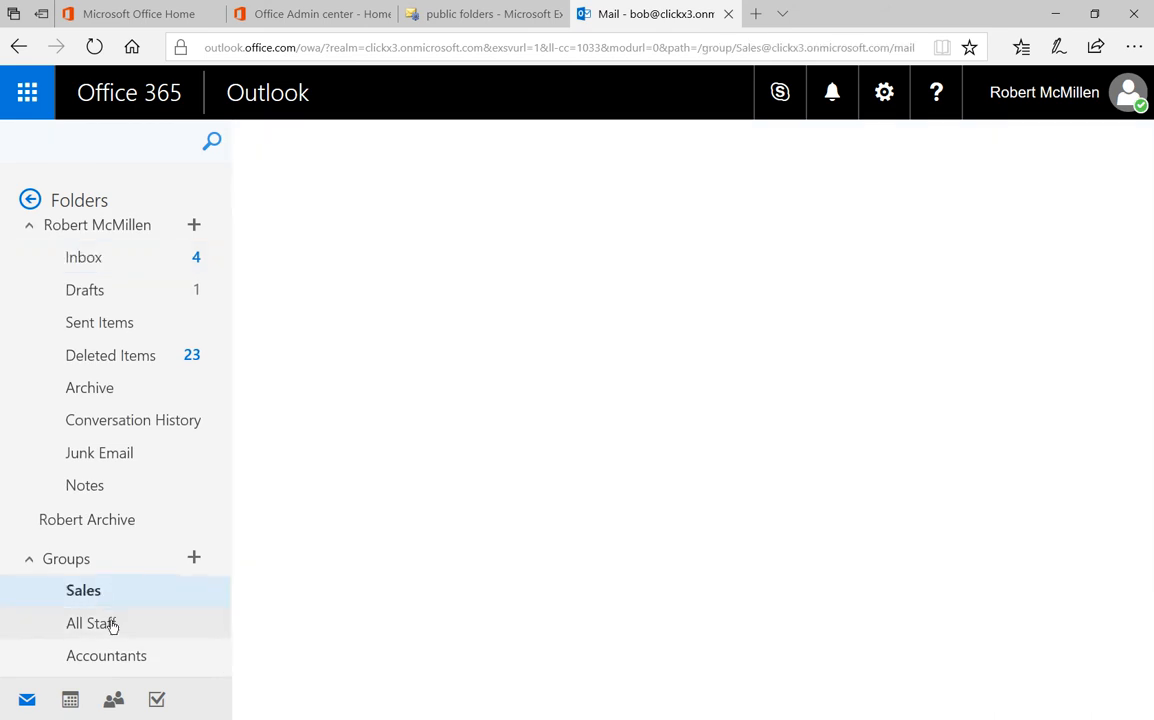
{"action": "left_click", "coordinate": [83, 590]}
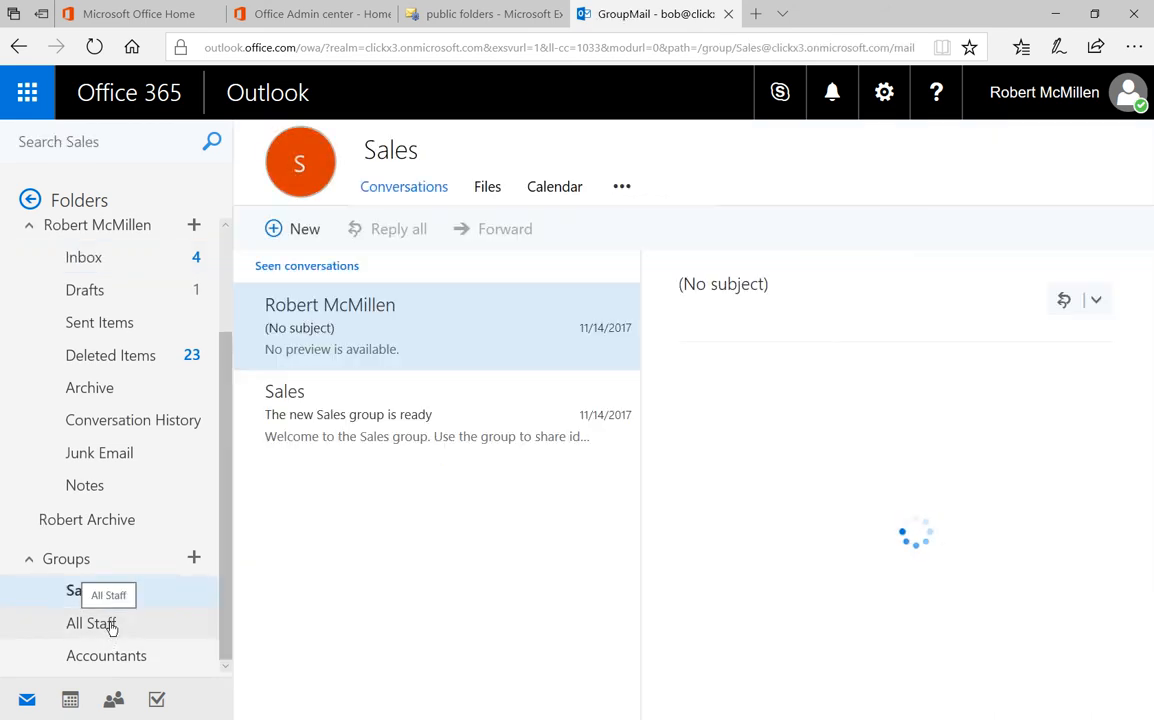
{"action": "left_click", "coordinate": [83, 590]}
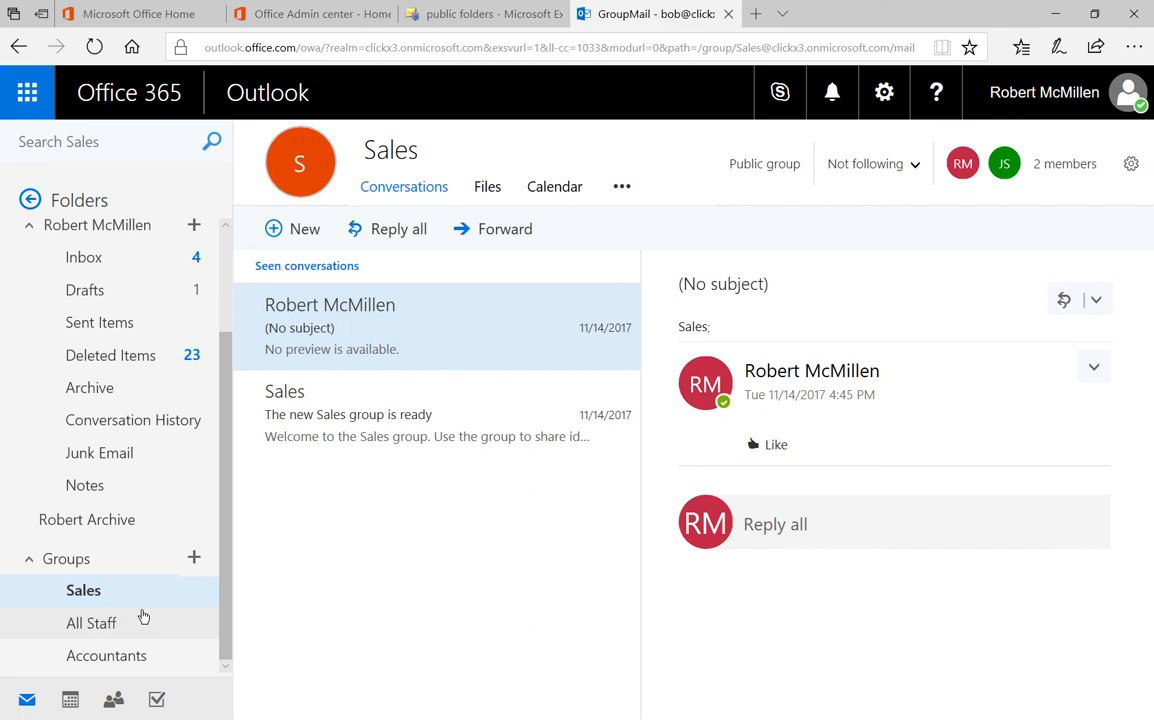
{"action": "mouse_move", "coordinate": [150, 591]}
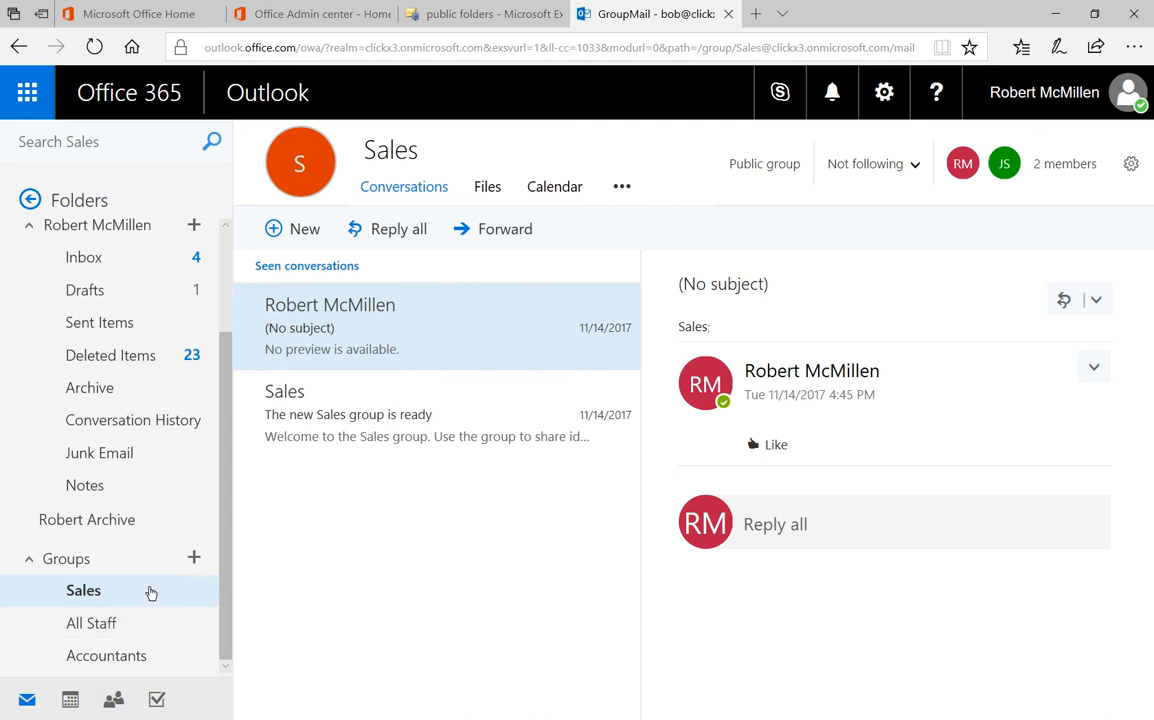
Add public folder 'Cient A' and select it to view its details pane.
{"action": "left_click", "coordinate": [483, 14]}
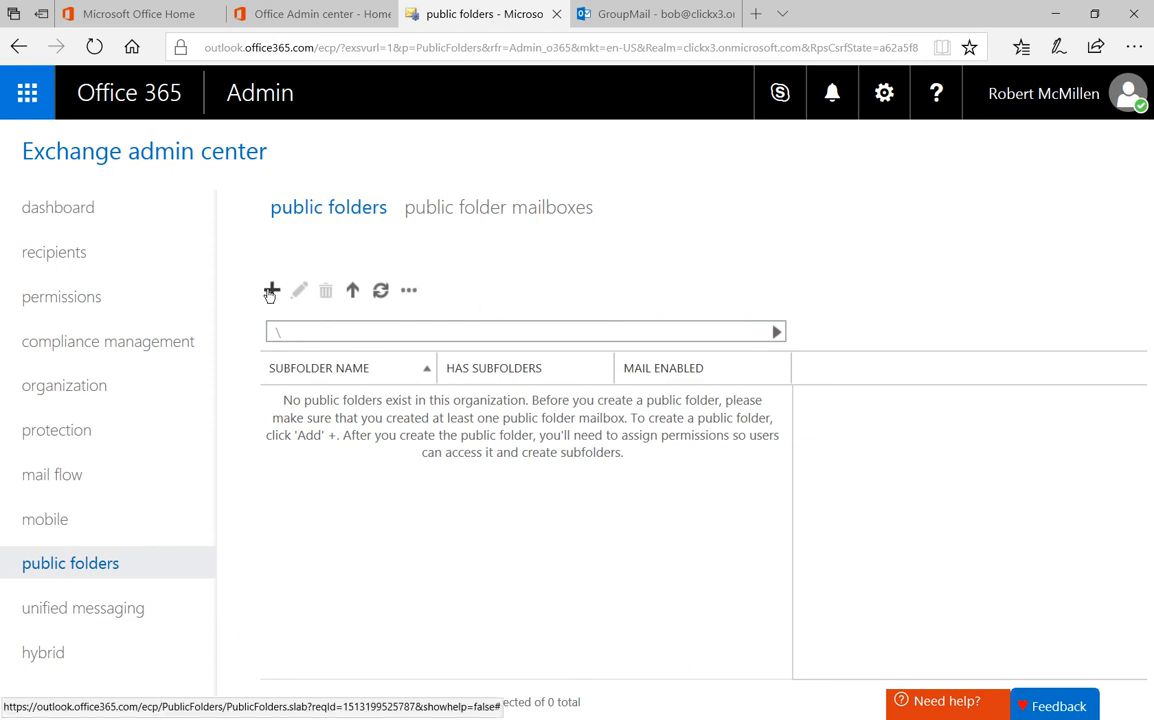
{"action": "left_click", "coordinate": [271, 290]}
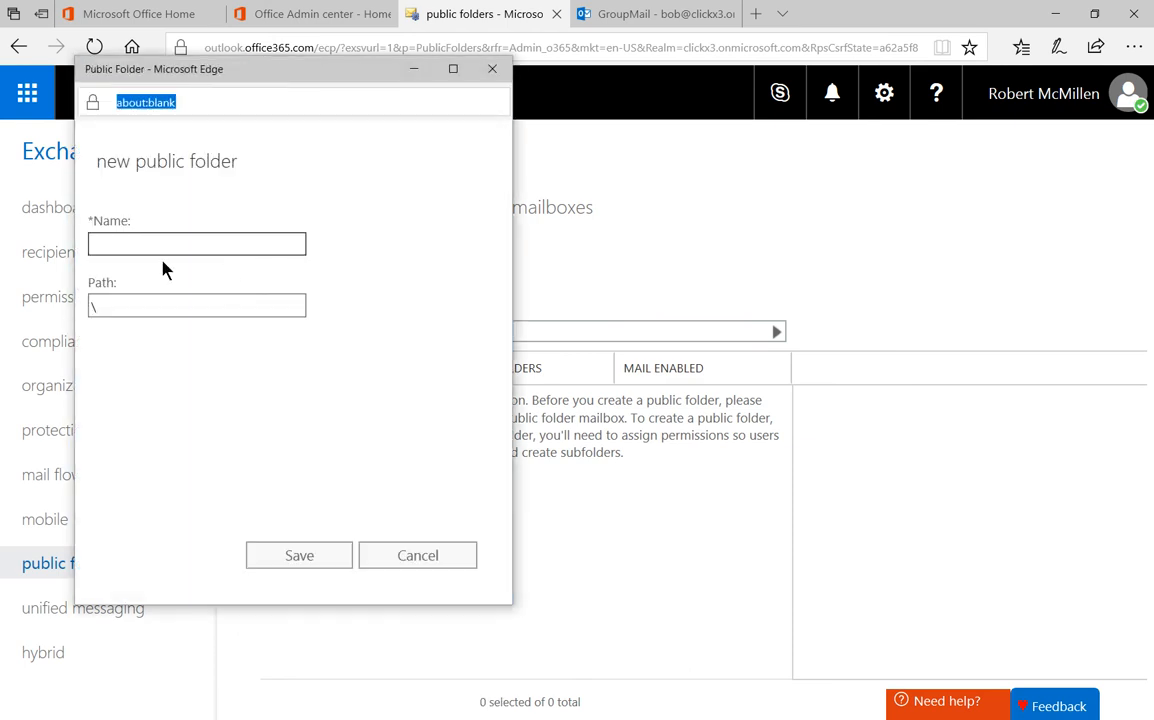
{"action": "left_click", "coordinate": [197, 243]}
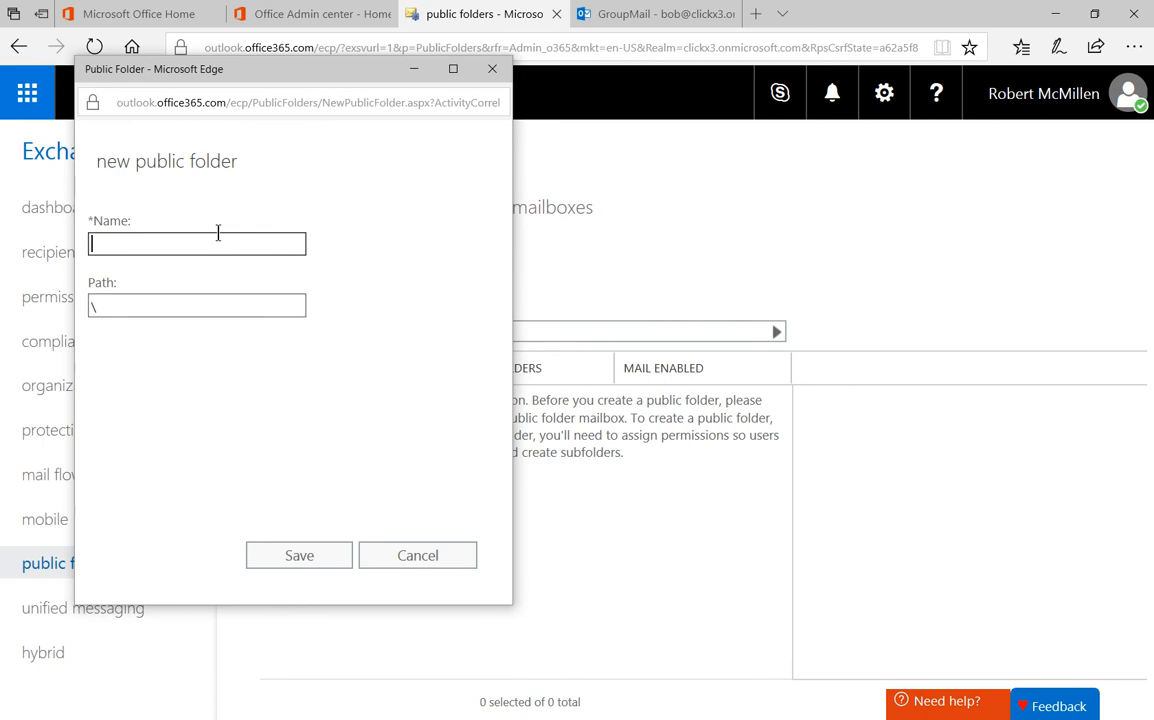
{"action": "type", "text": "Ck"}
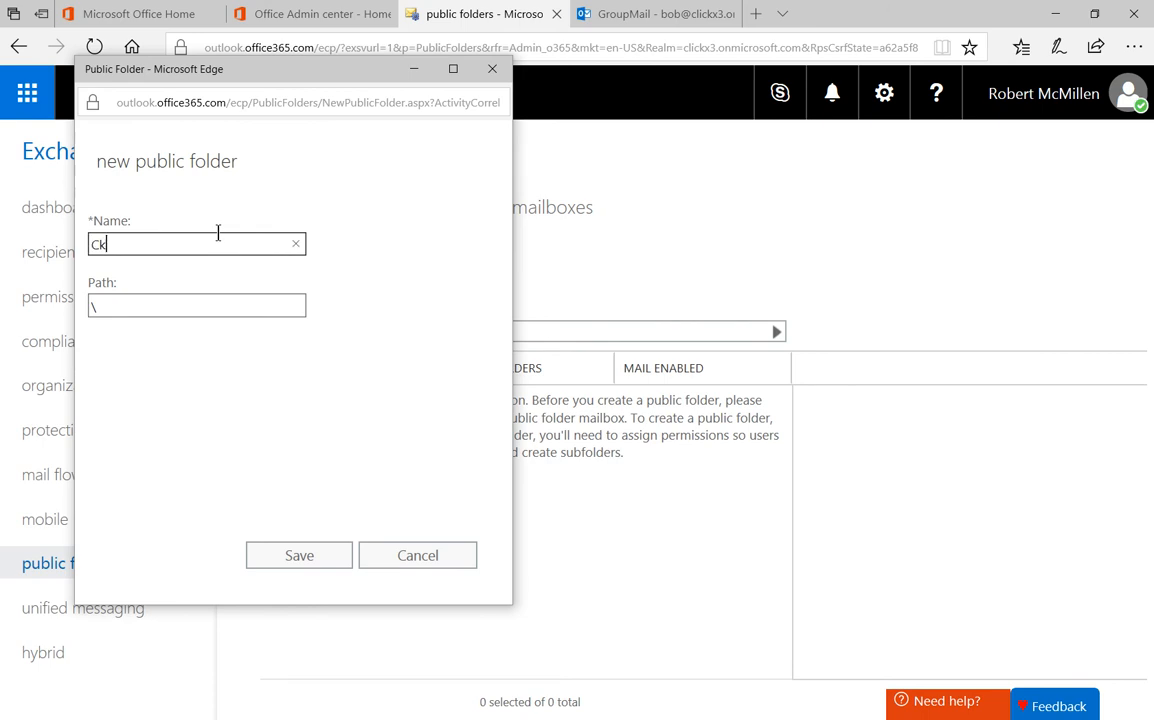
{"action": "type", "text": "Cient A"}
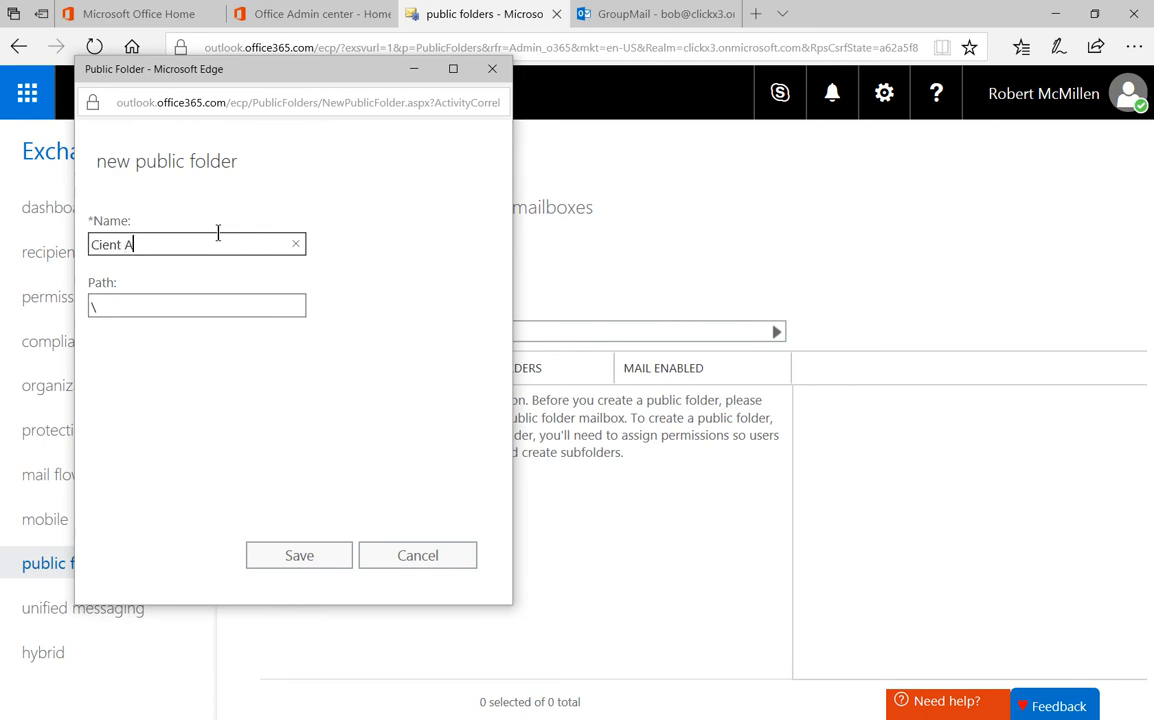
{"action": "left_click", "coordinate": [299, 555]}
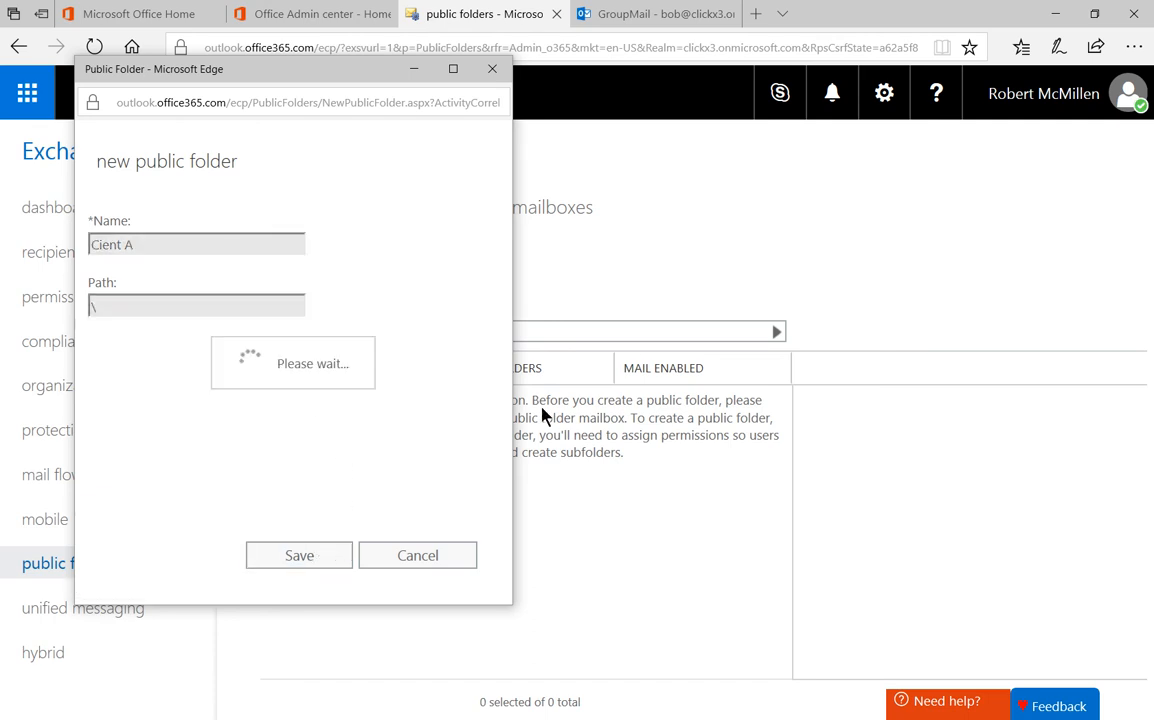
{"action": "left_click", "coordinate": [299, 555]}
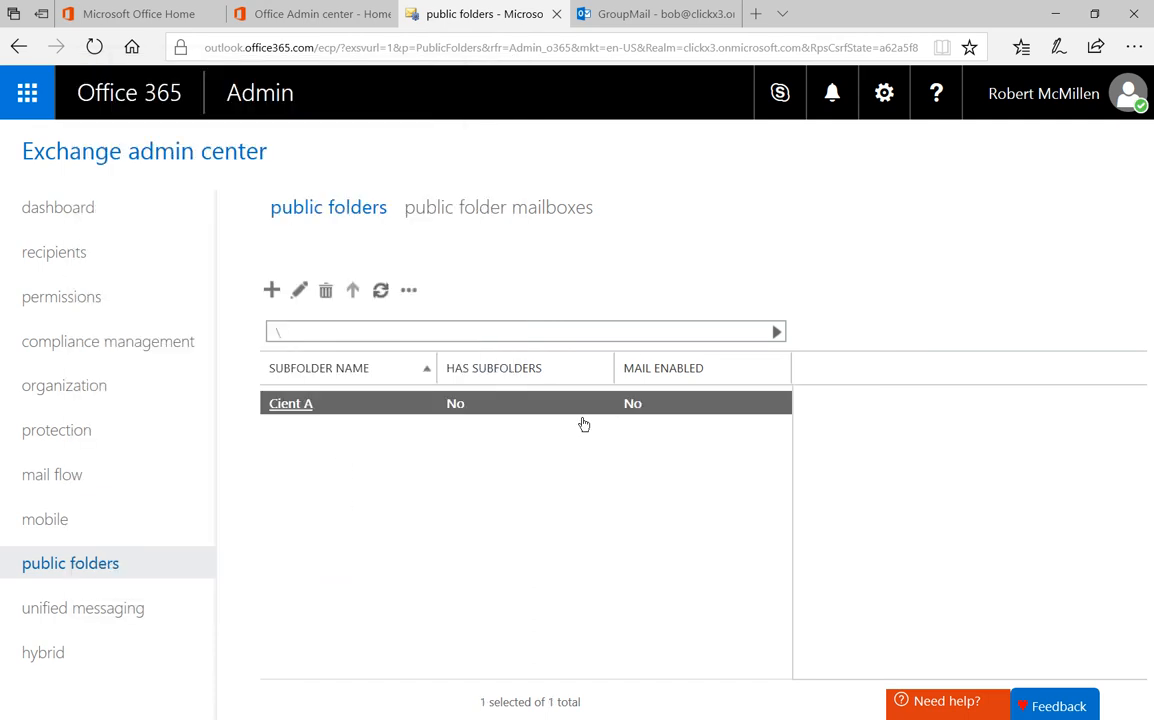
{"action": "left_click", "coordinate": [291, 403]}
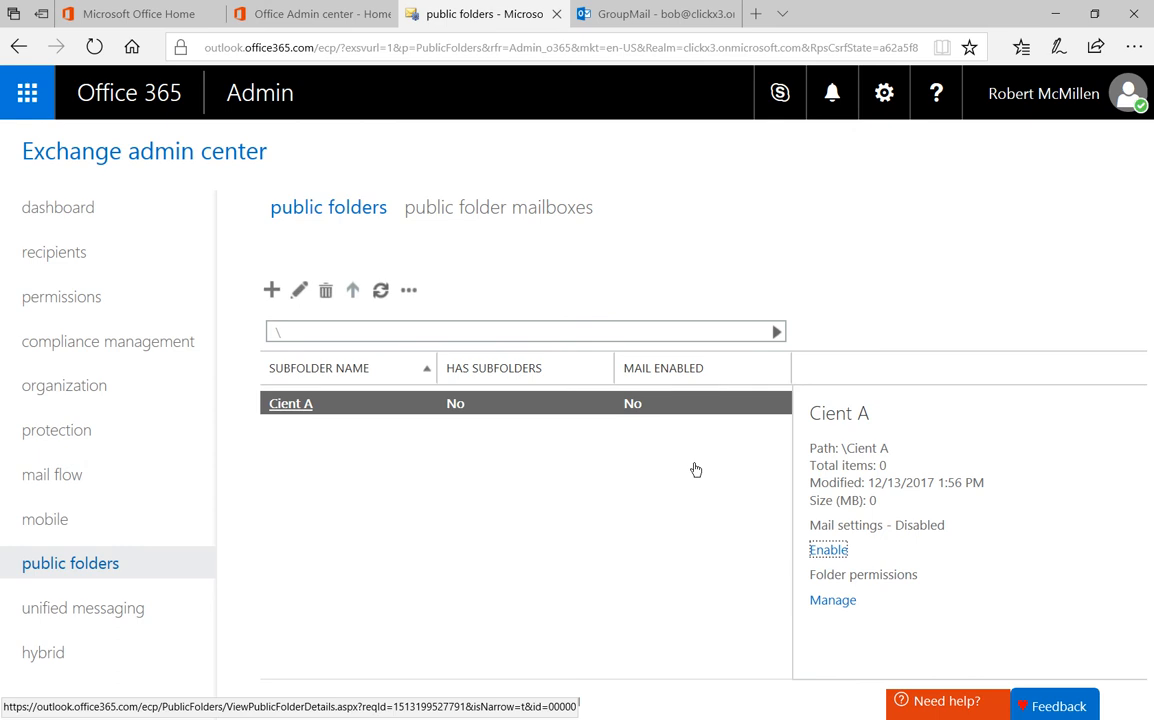
{"action": "mouse_move", "coordinate": [830, 608]}
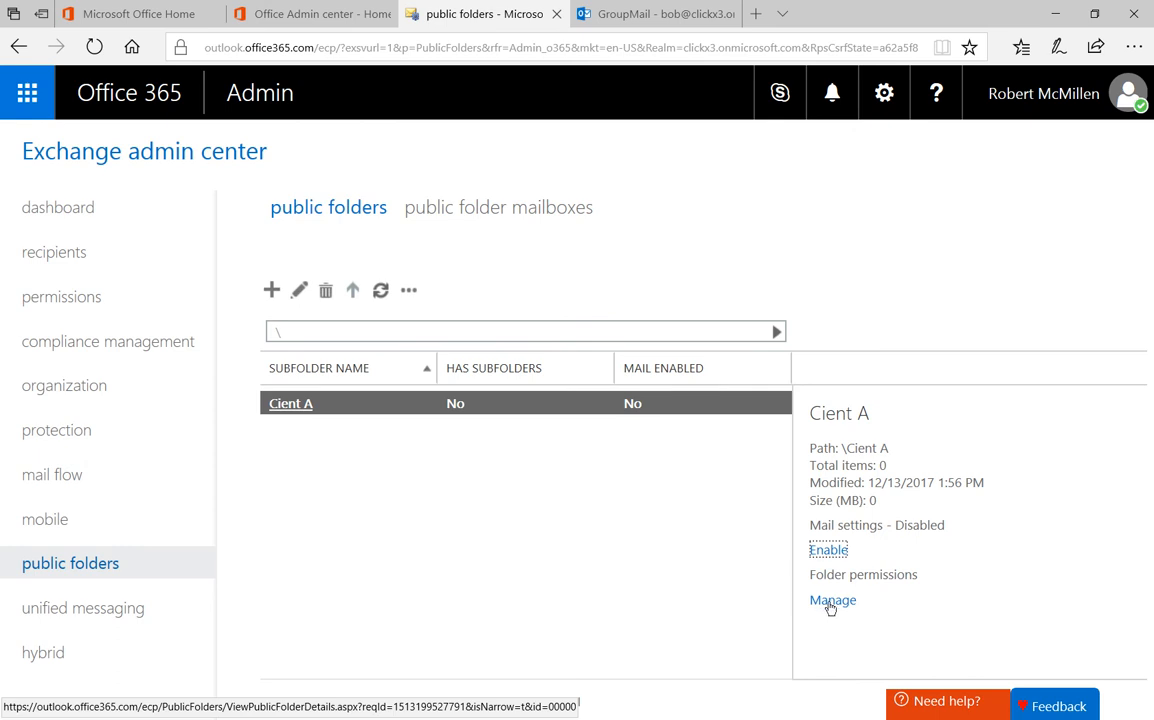
Grant Robert McMillen Publishing Editor permission on Cient A and save.
{"action": "left_click", "coordinate": [832, 599]}
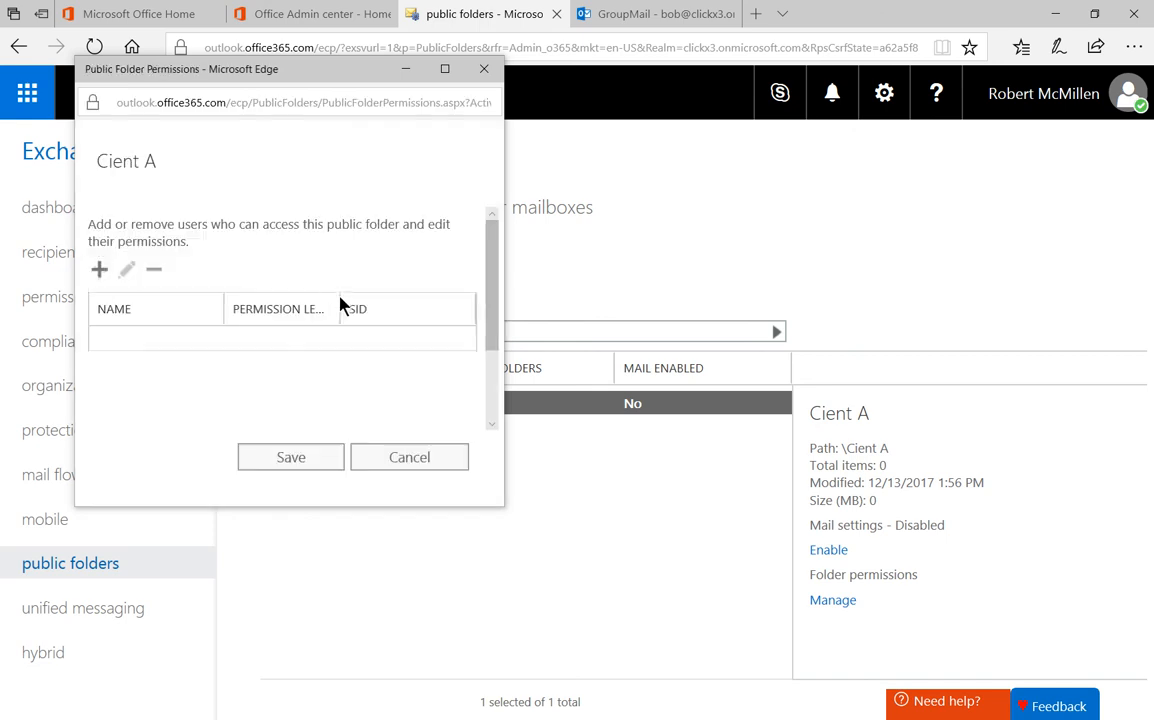
{"action": "left_click", "coordinate": [99, 269]}
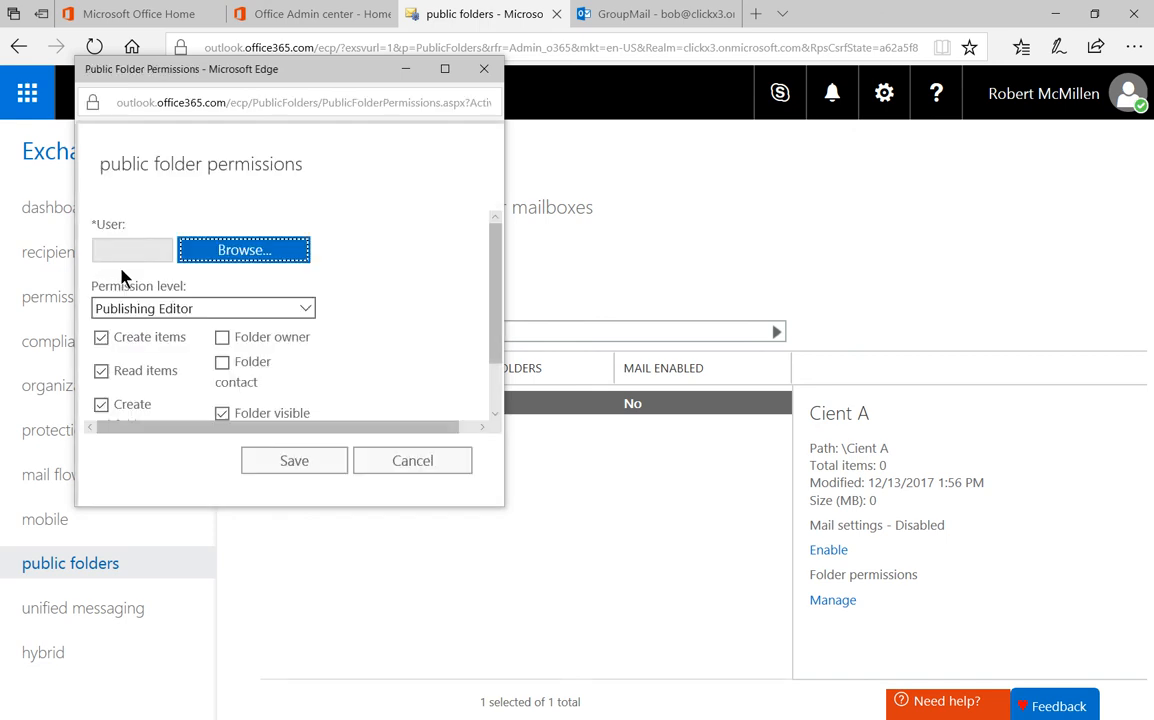
{"action": "left_click", "coordinate": [243, 249]}
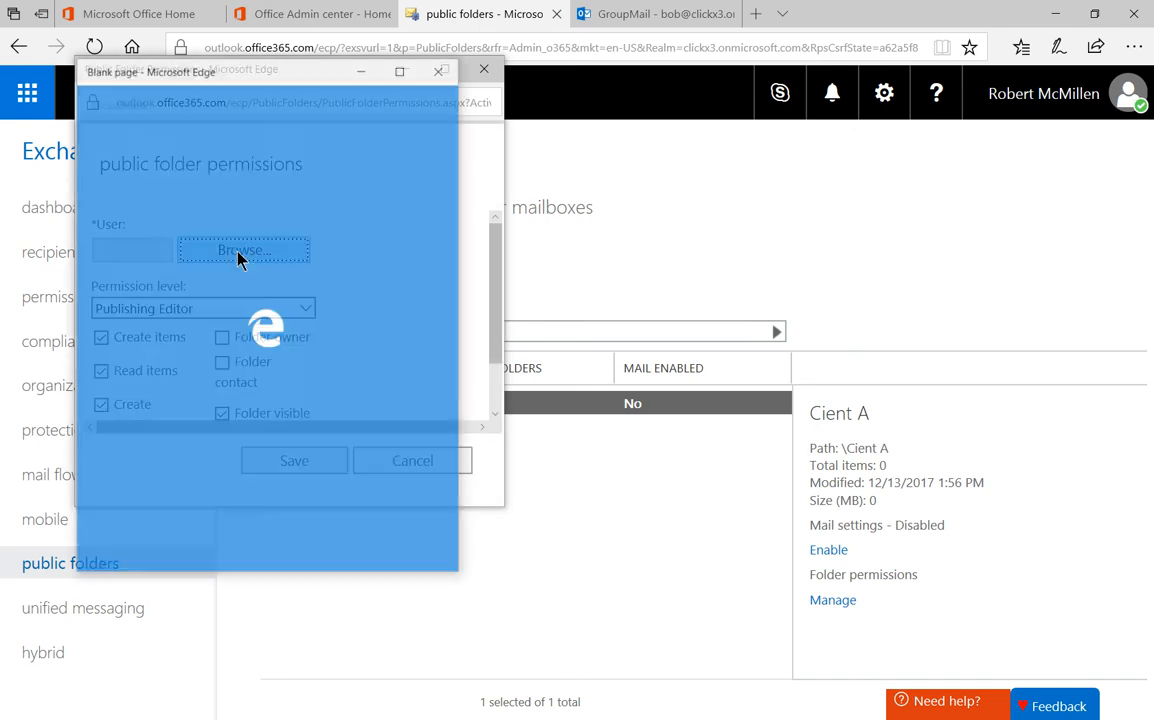
{"action": "left_click", "coordinate": [244, 249]}
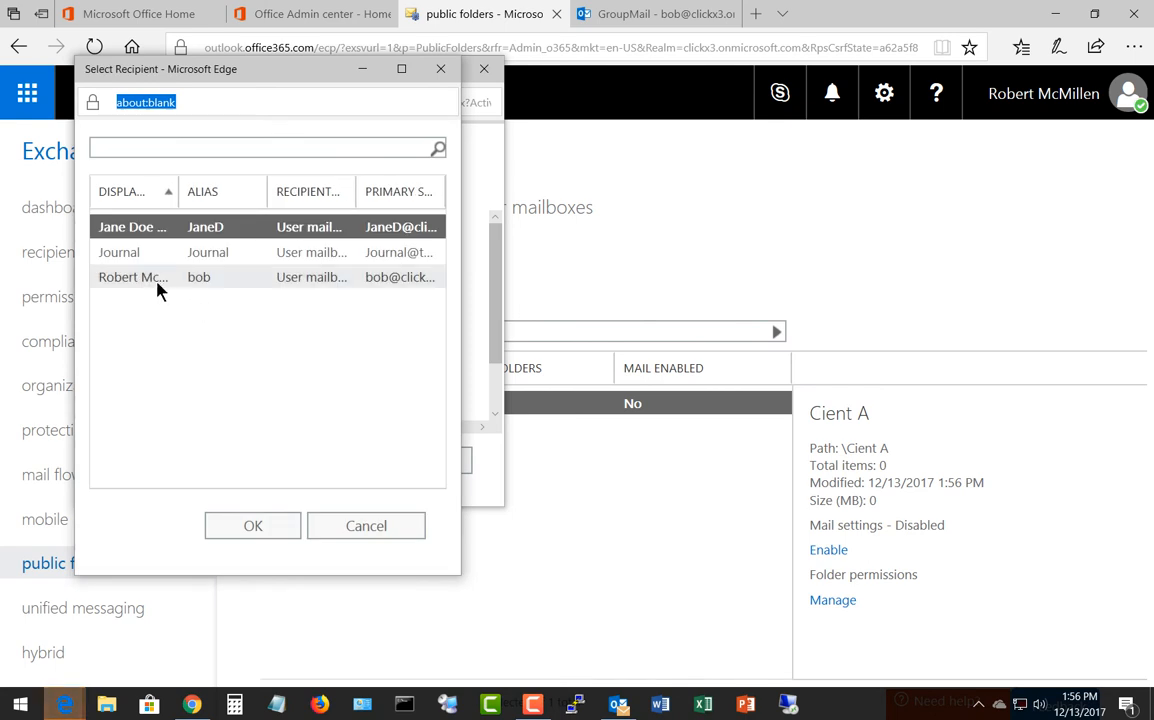
{"action": "left_click", "coordinate": [252, 525]}
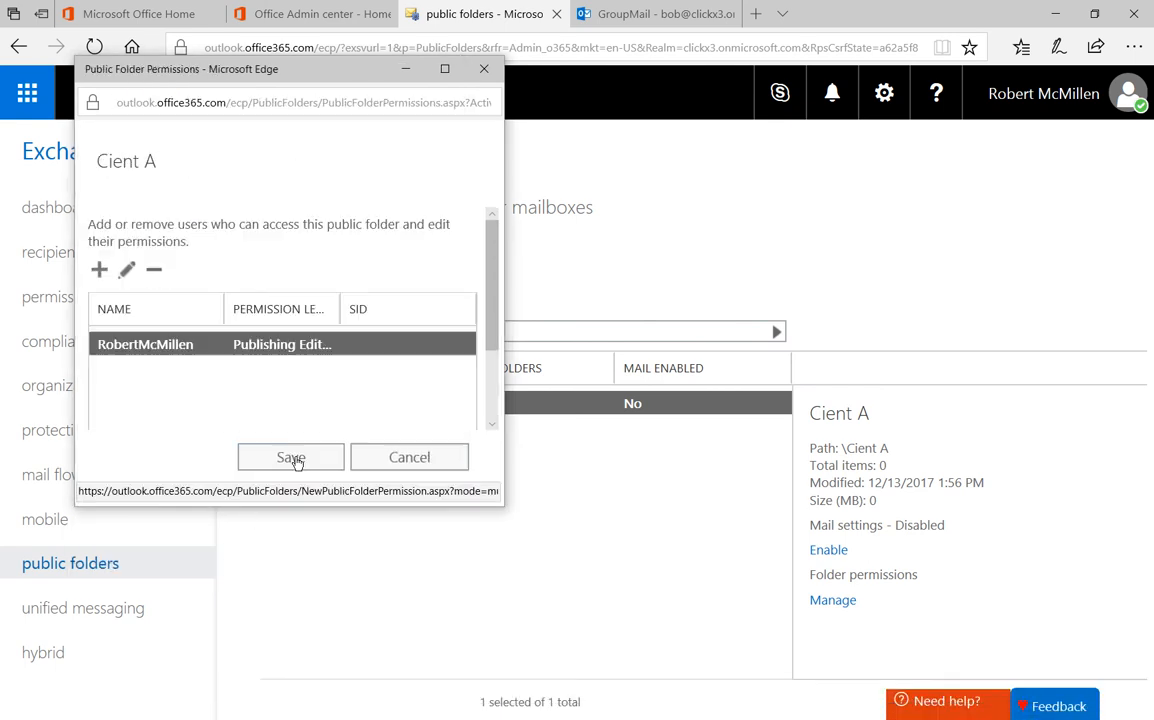
{"action": "left_click", "coordinate": [291, 457]}
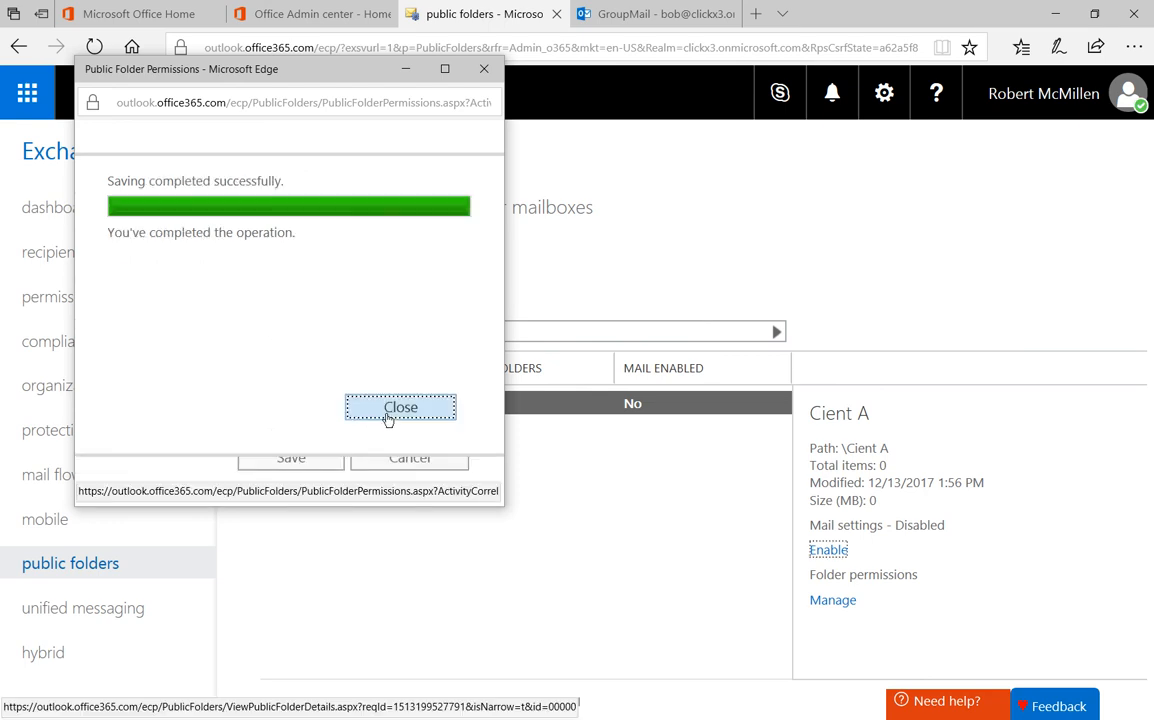
{"action": "left_click", "coordinate": [400, 407]}
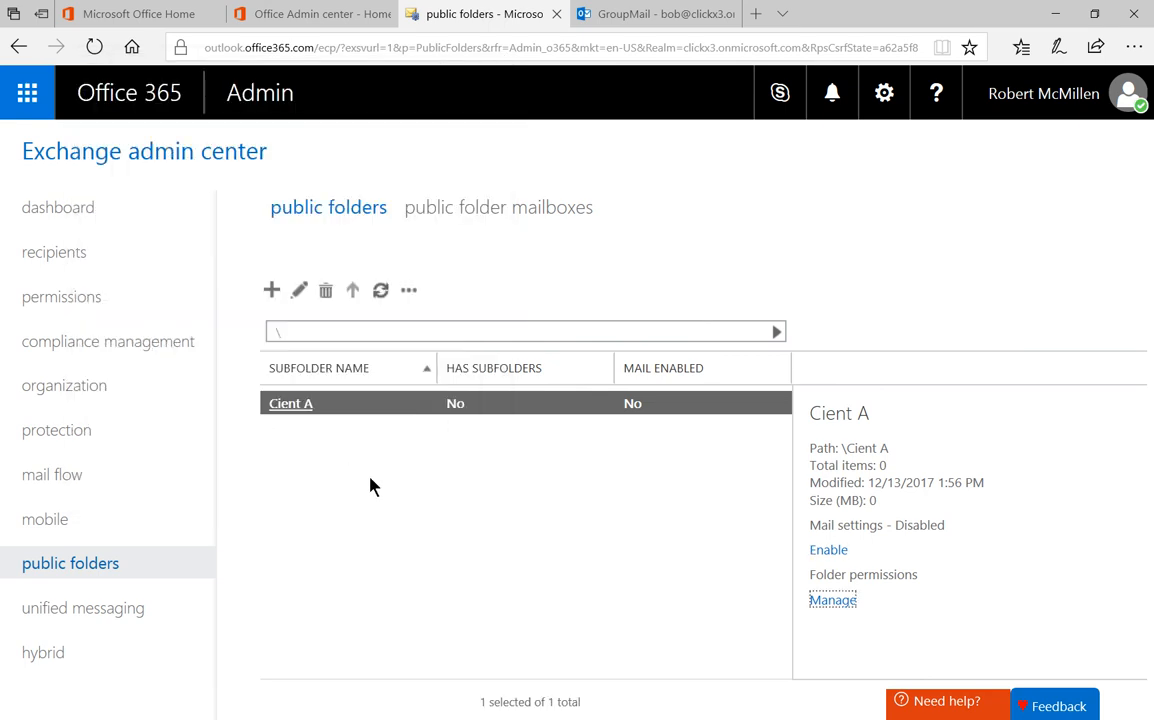
{"action": "mouse_move", "coordinate": [428, 480]}
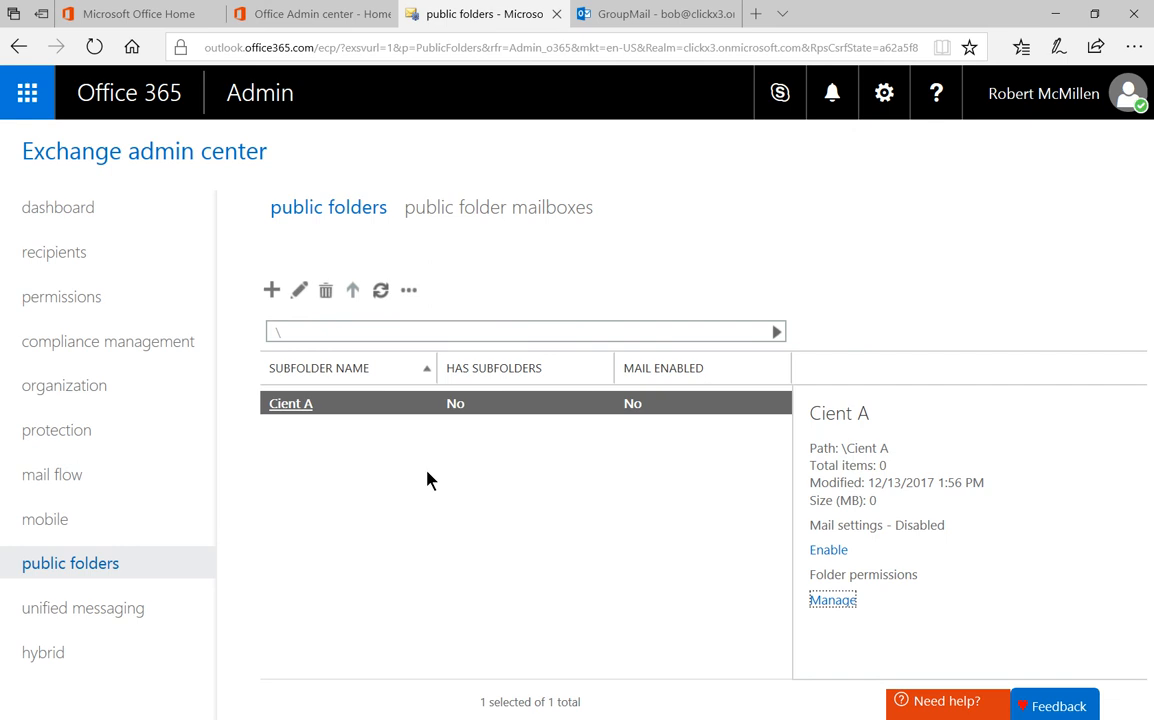
{"action": "mouse_move", "coordinate": [298, 290]}
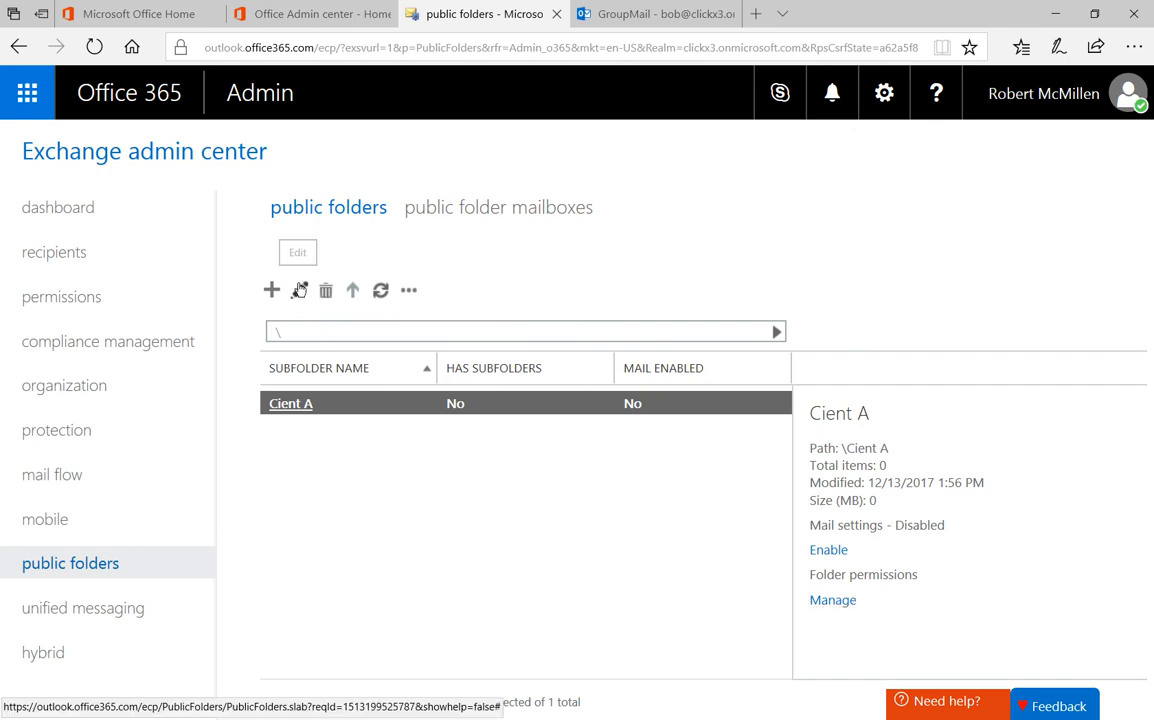
Open Cient A's edit window to review its general details and statistics.
{"action": "left_click", "coordinate": [297, 252]}
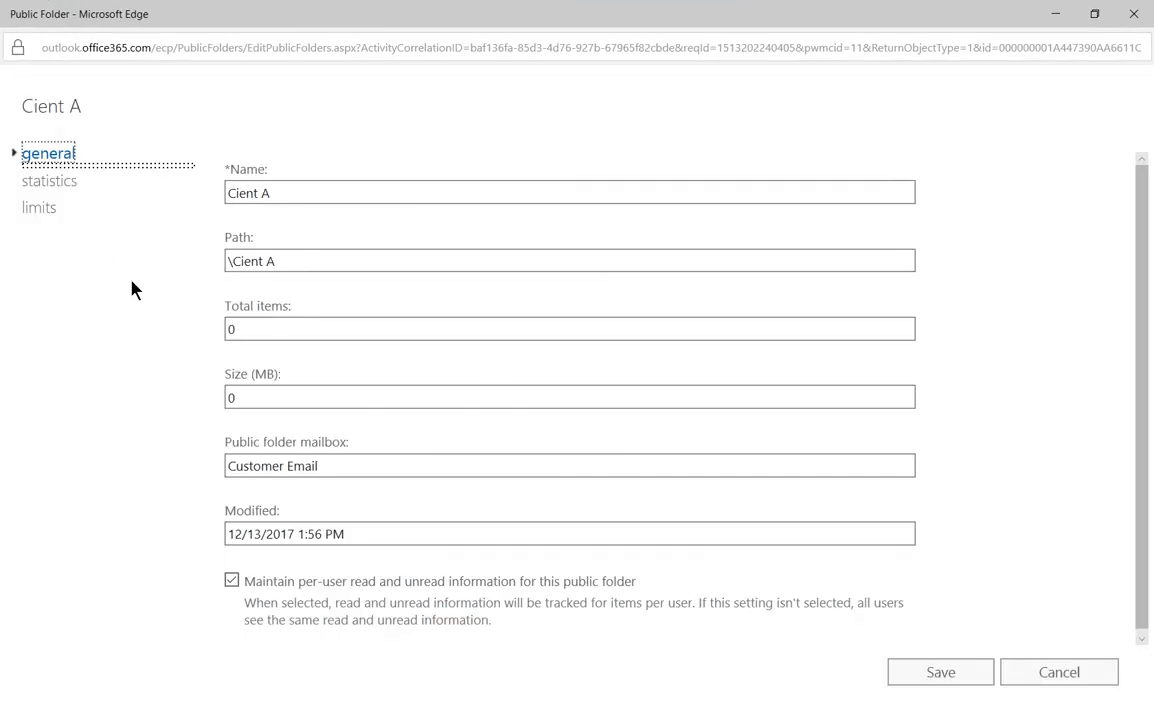
{"action": "left_click", "coordinate": [567, 260]}
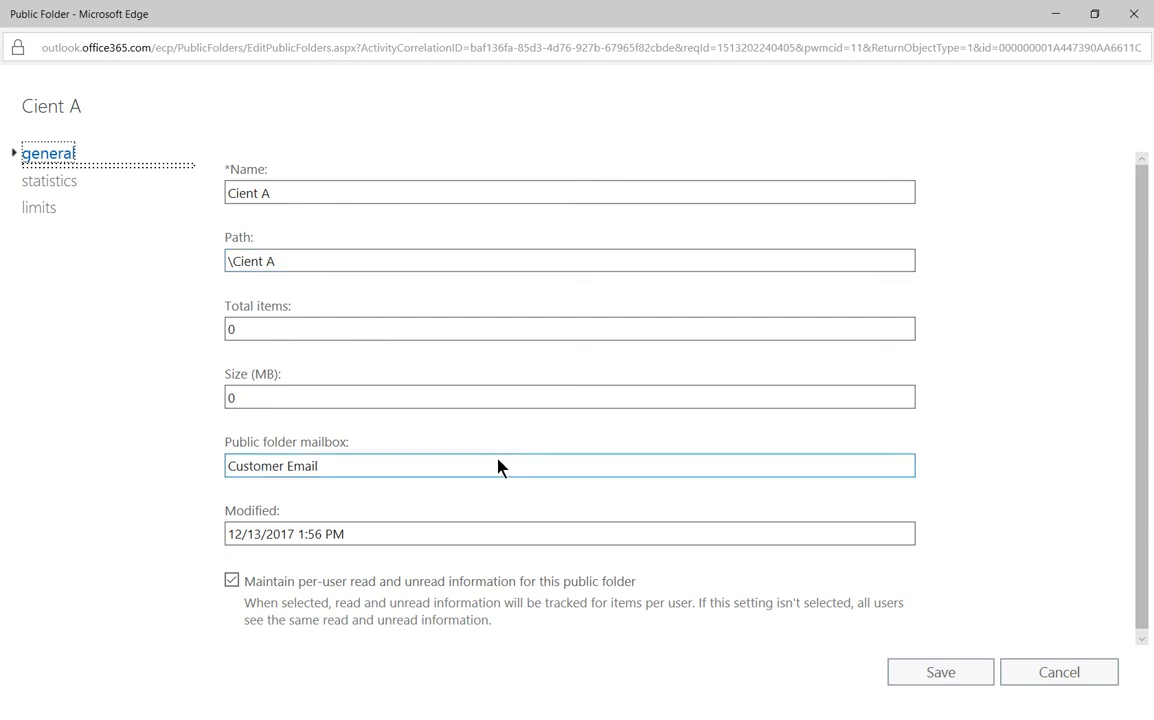
{"action": "mouse_move", "coordinate": [784, 472]}
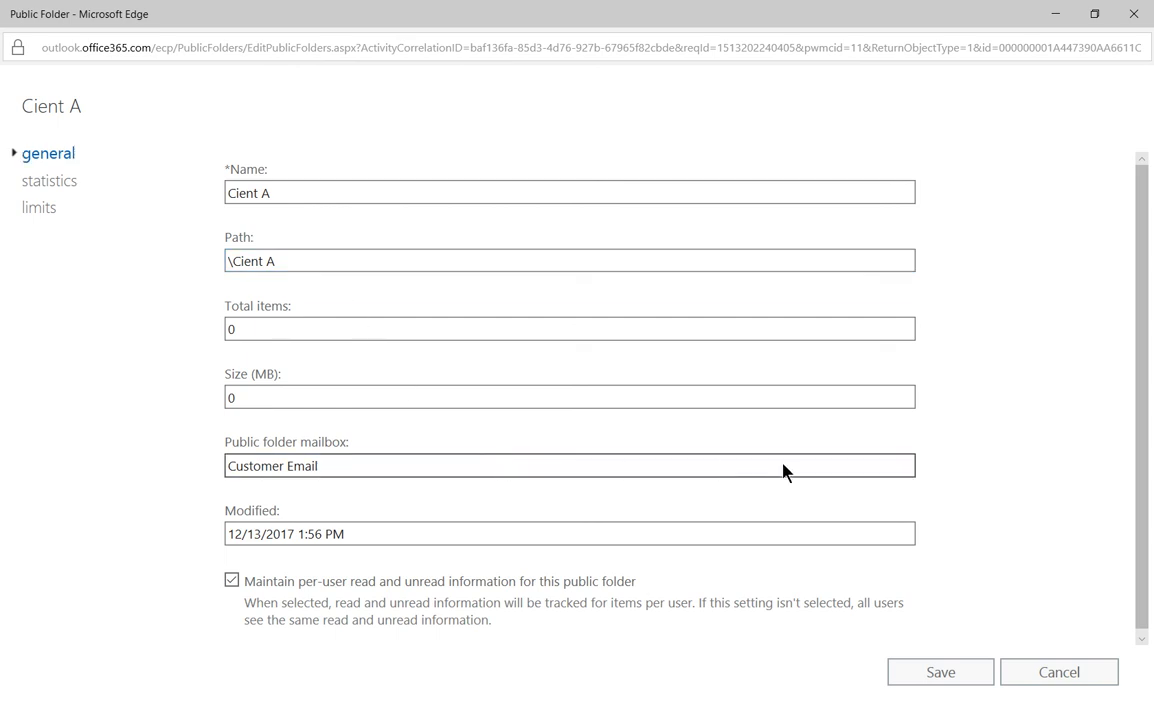
{"action": "mouse_move", "coordinate": [688, 470]}
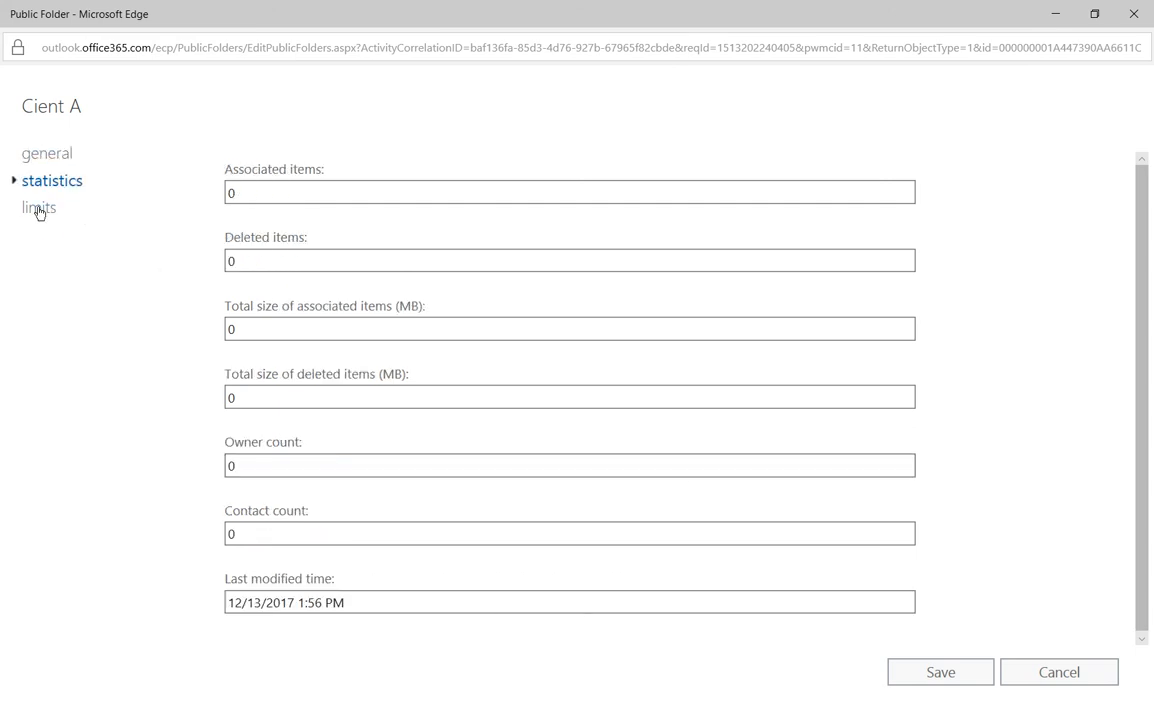
Keep Cient A on organization quota defaults under limits and save the folder.
{"action": "left_click", "coordinate": [40, 207]}
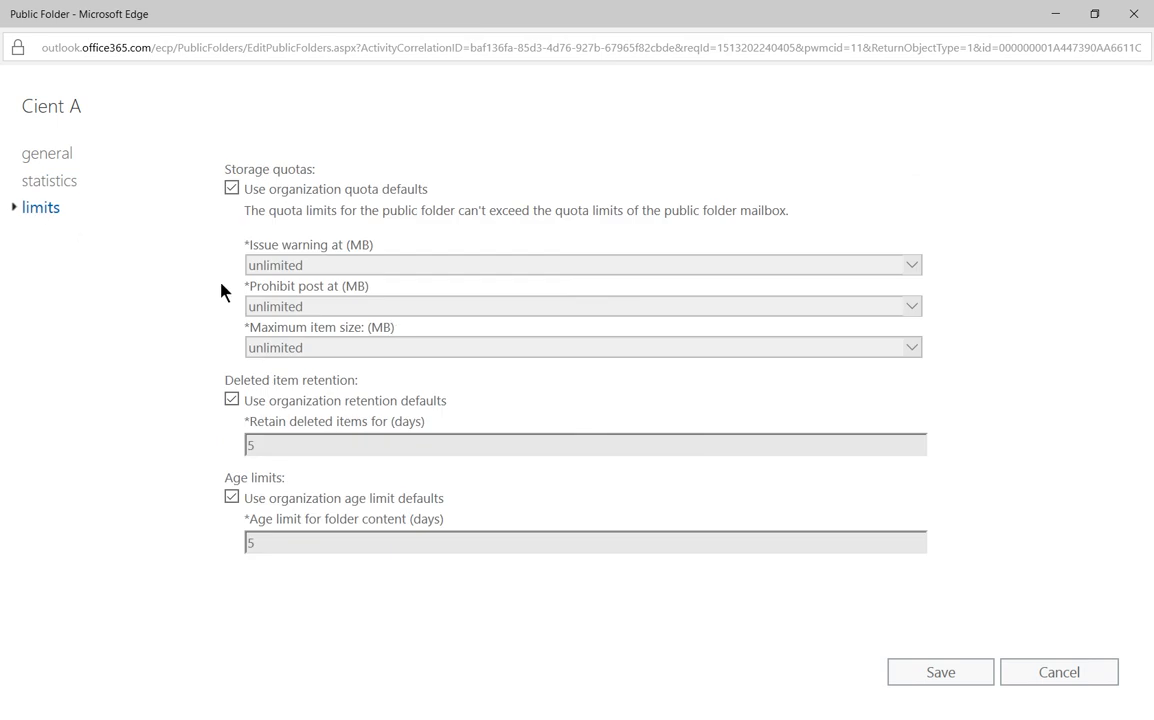
{"action": "mouse_move", "coordinate": [393, 301]}
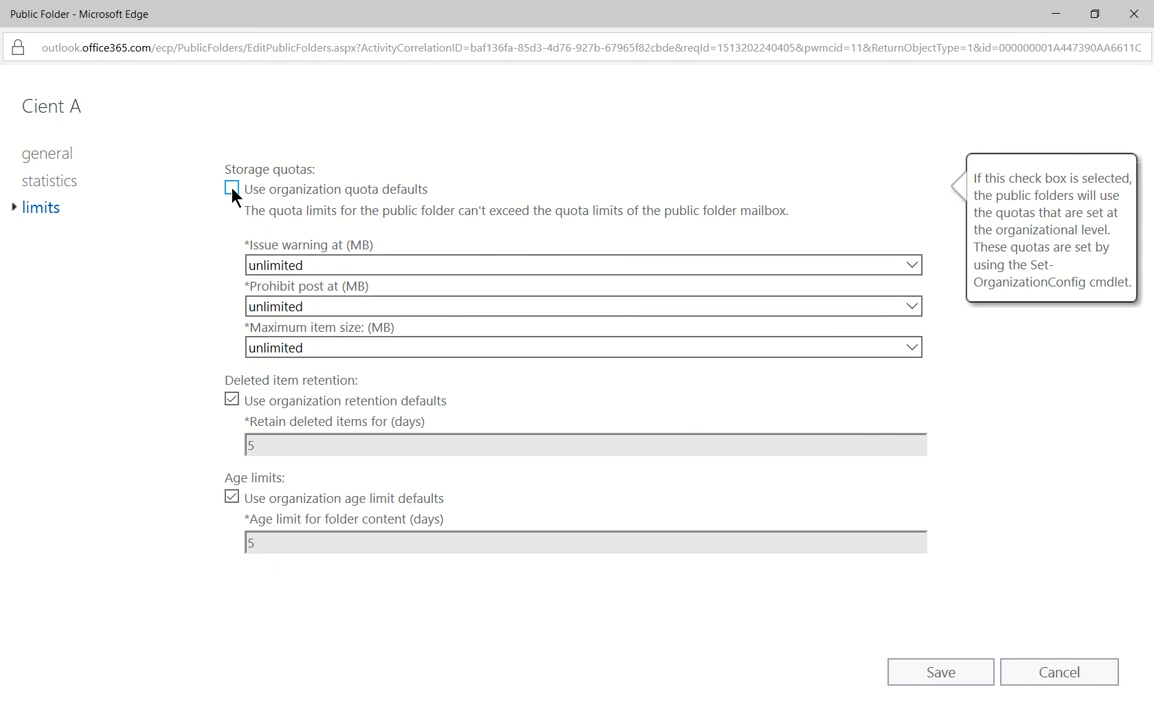
{"action": "left_click", "coordinate": [231, 188]}
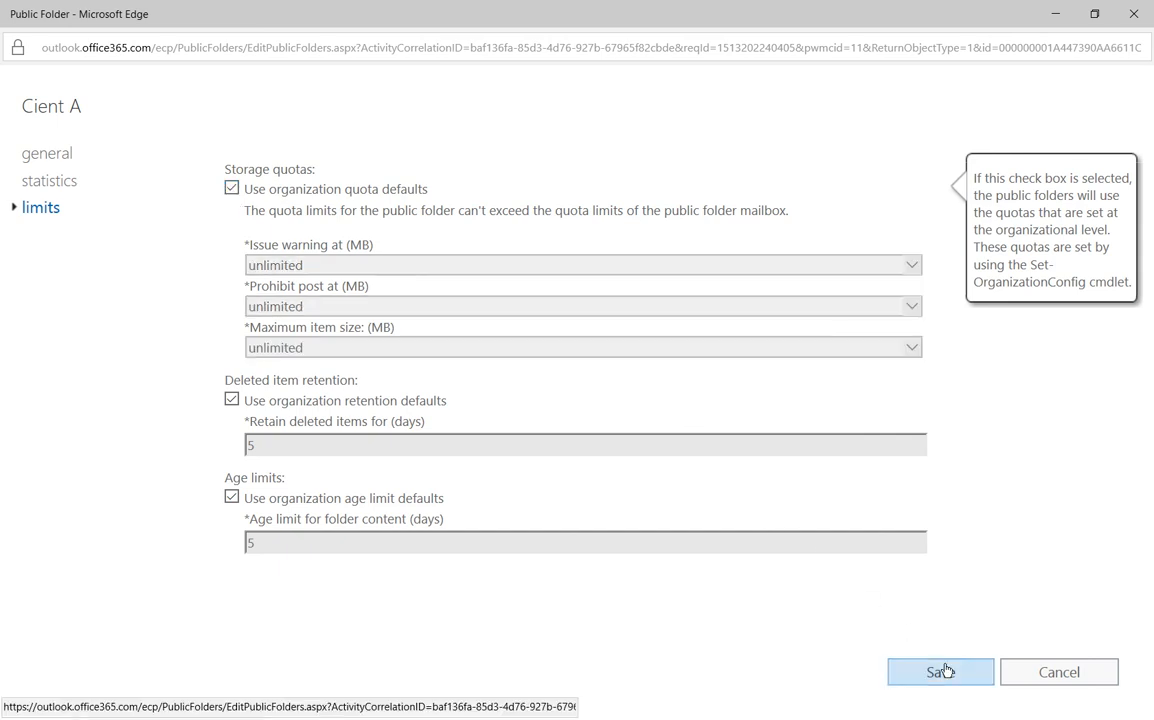
{"action": "left_click", "coordinate": [939, 671]}
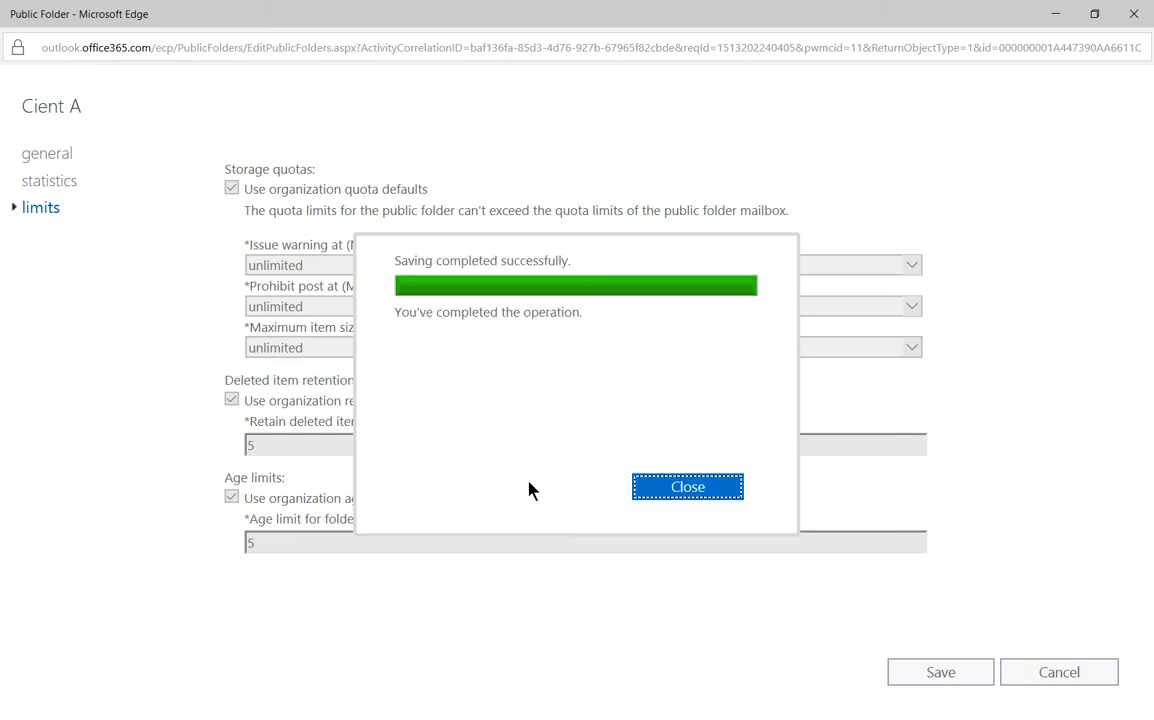
{"action": "left_click", "coordinate": [687, 486]}
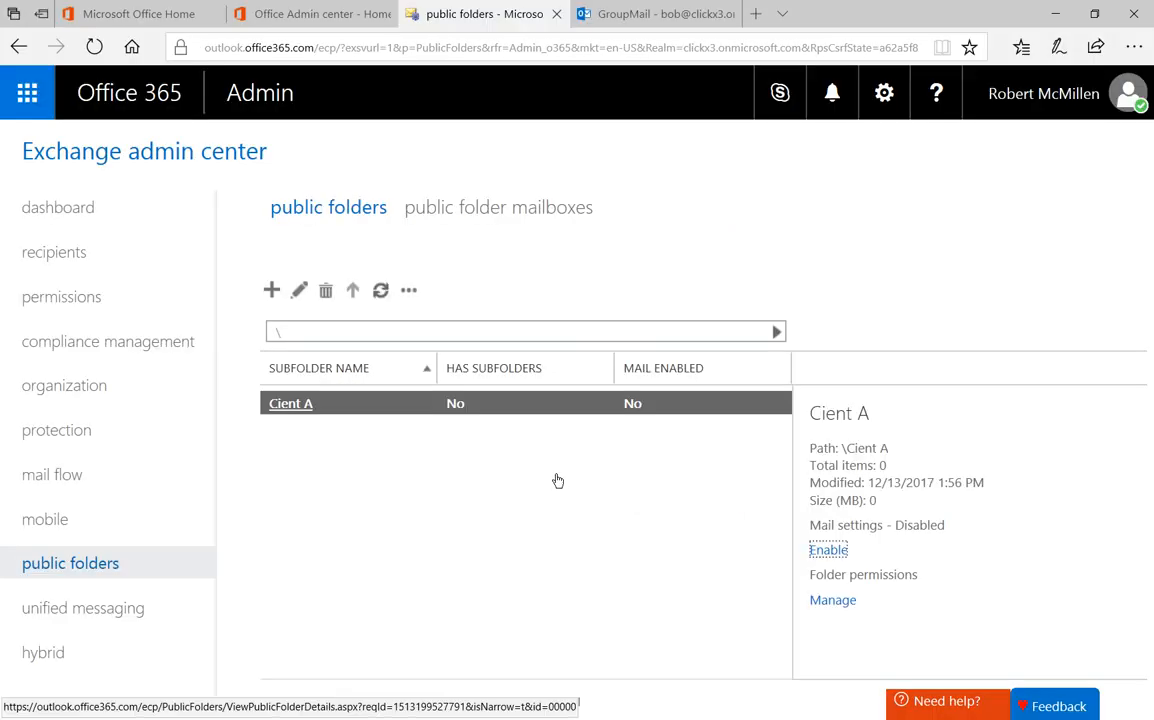